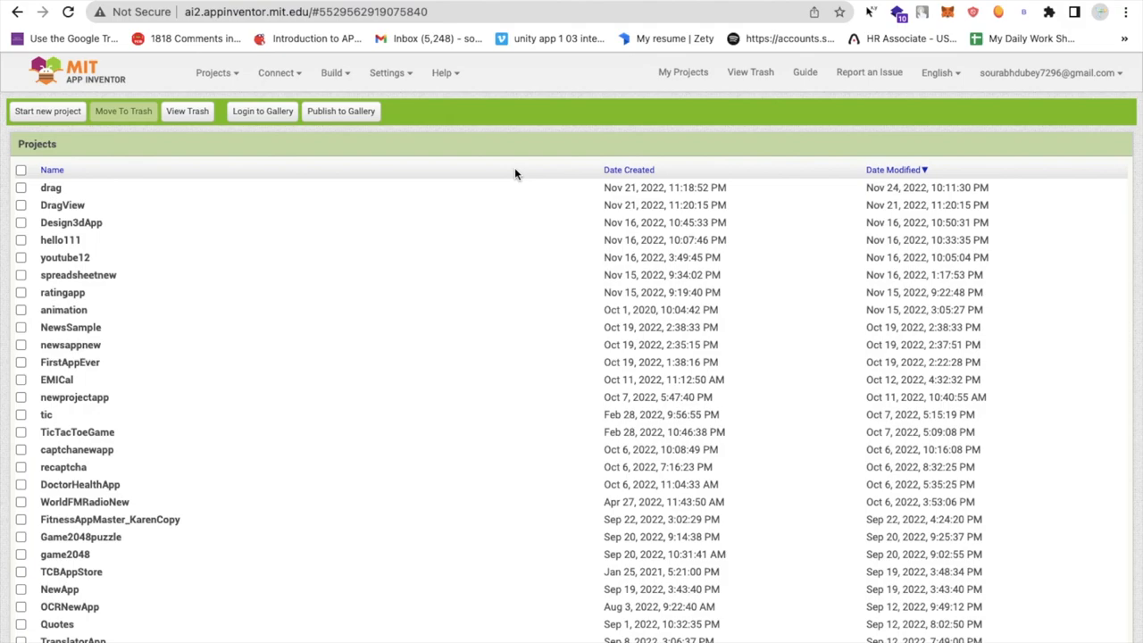
mouse_move(234, 172)
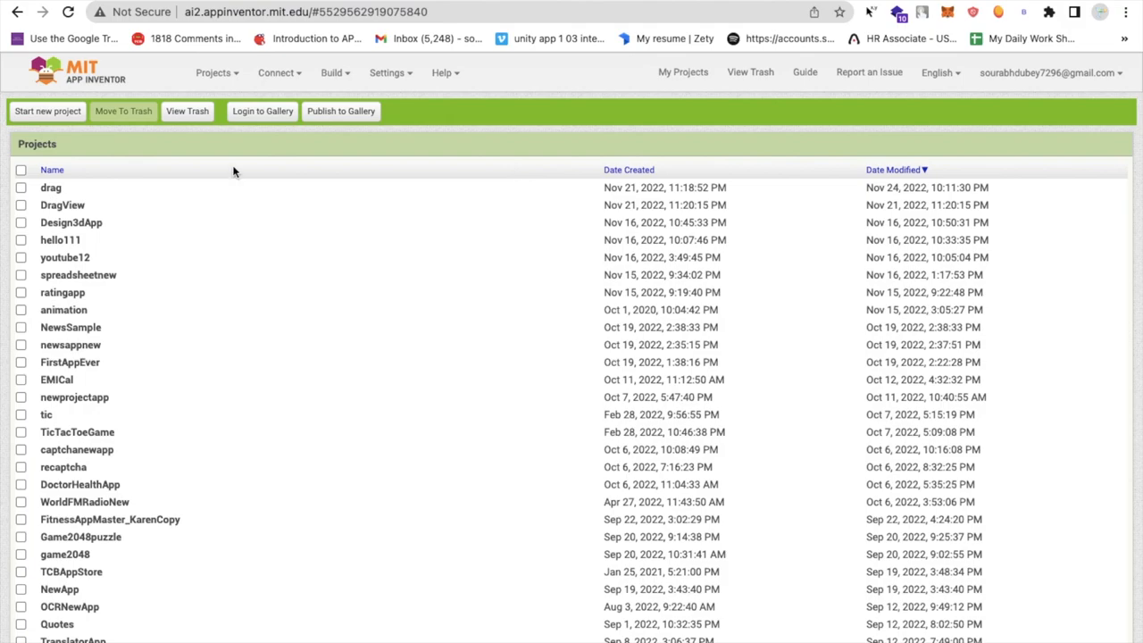
Step: Create a new App Inventor project named dragimage
left_click(46, 111)
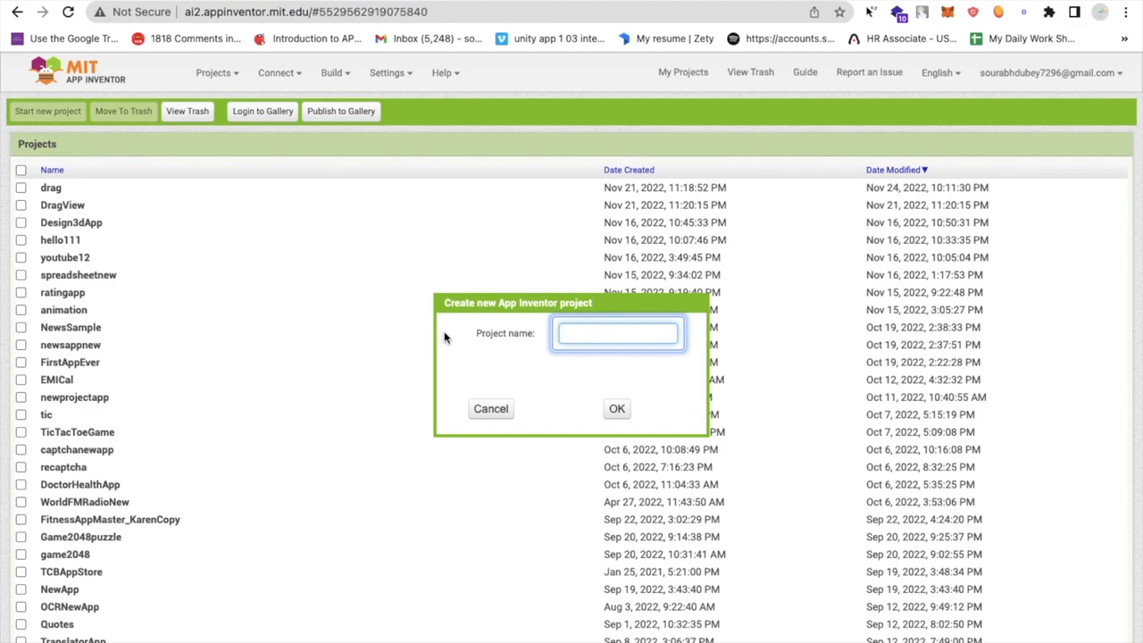
type("dragimag")
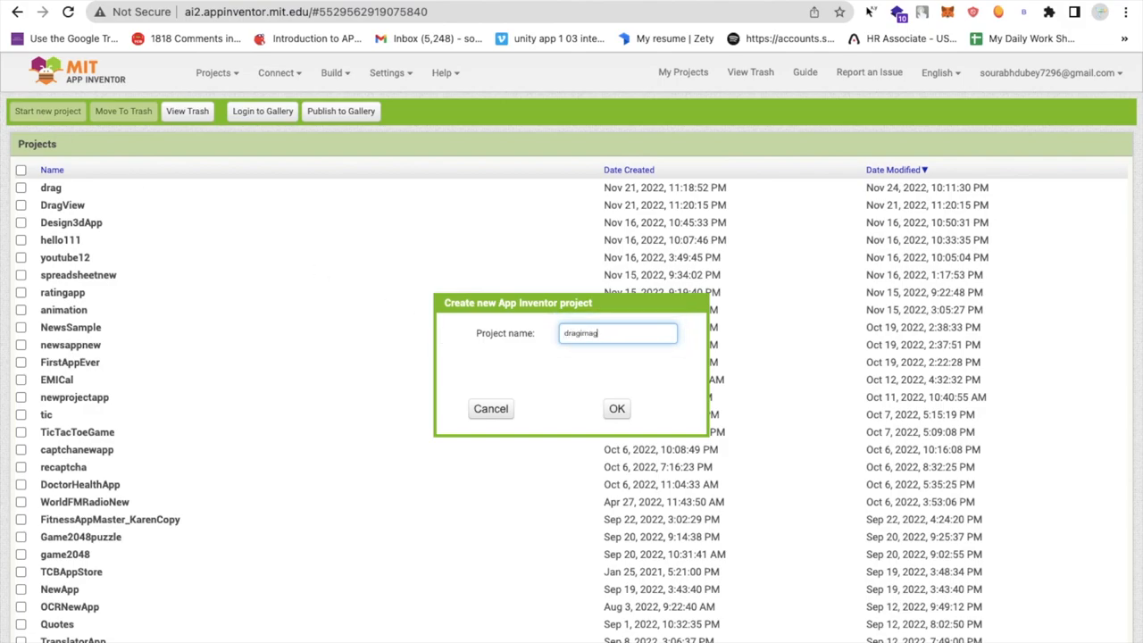
left_click(616, 407)
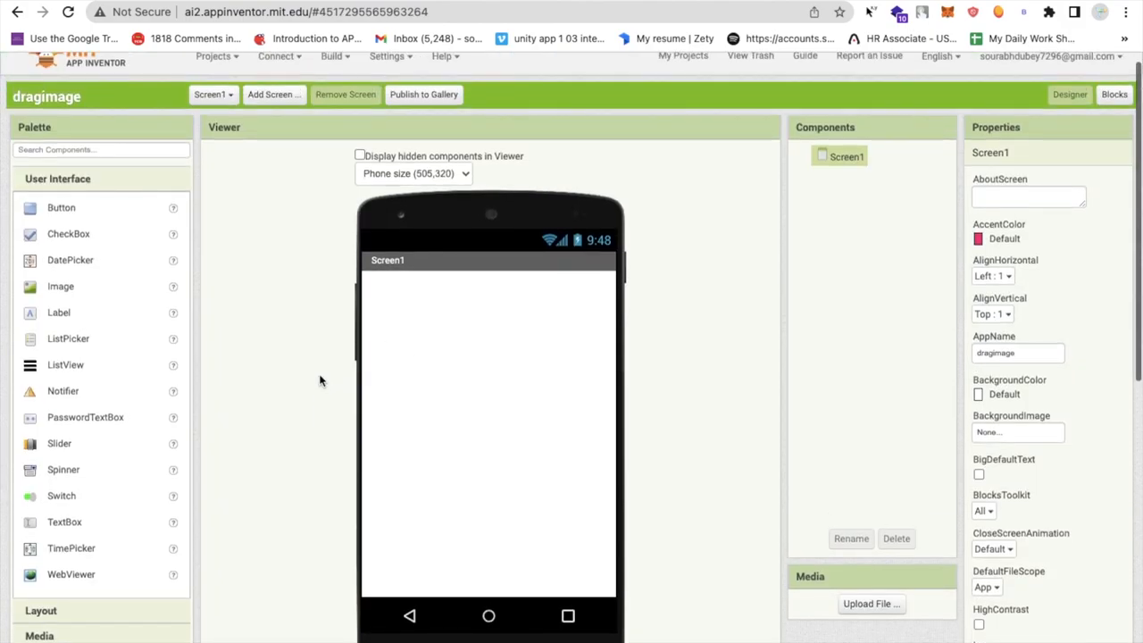
mouse_move(300, 250)
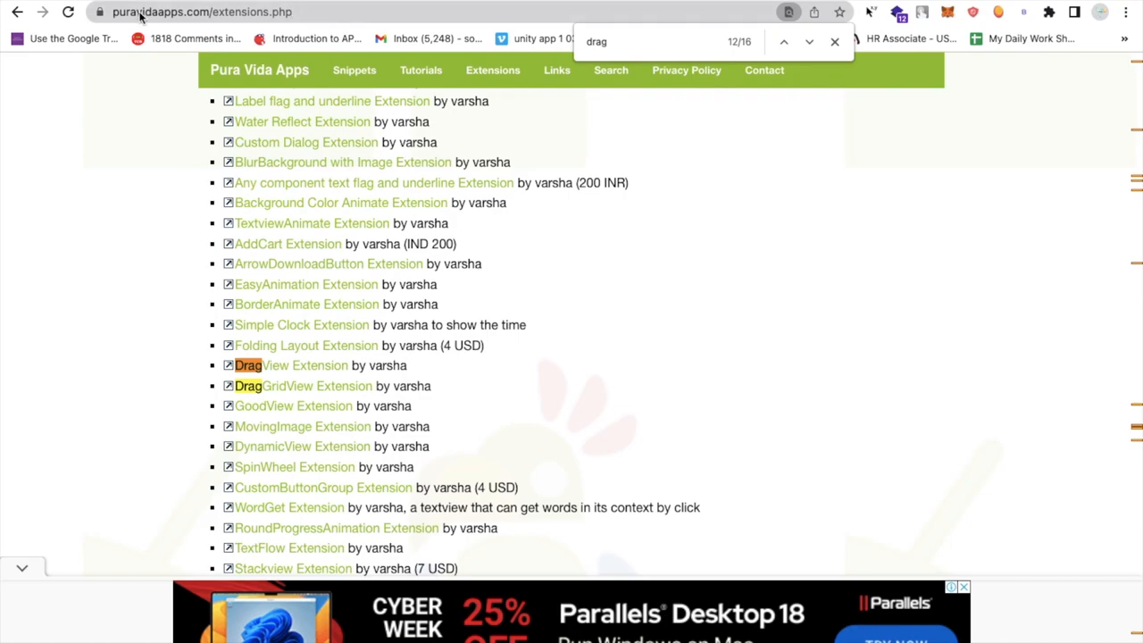
mouse_move(454, 300)
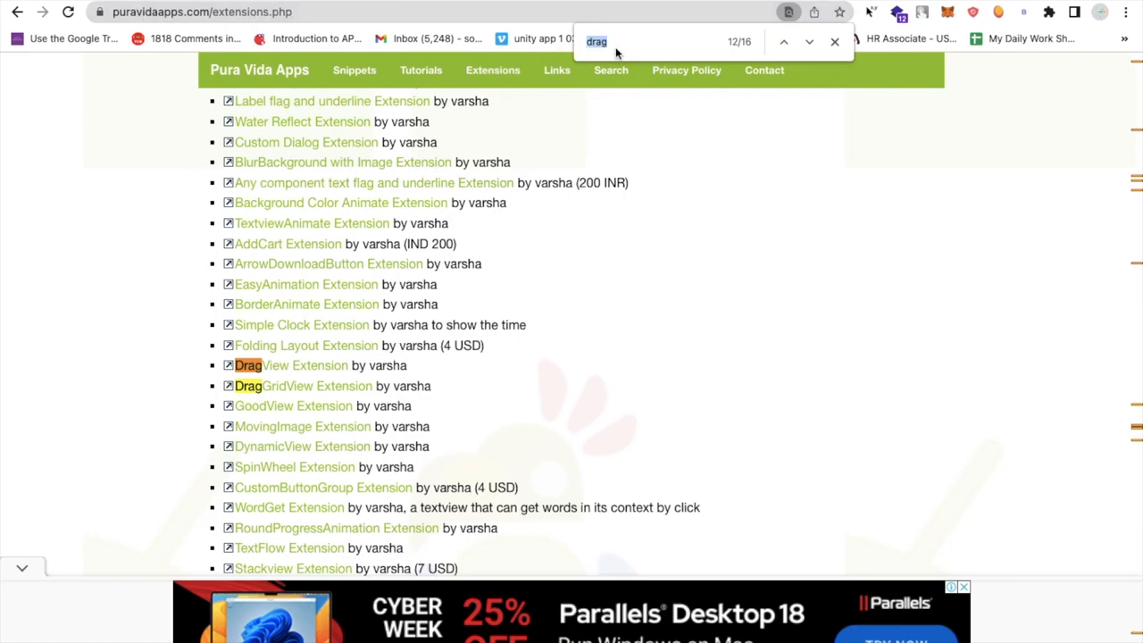
mouse_move(277, 364)
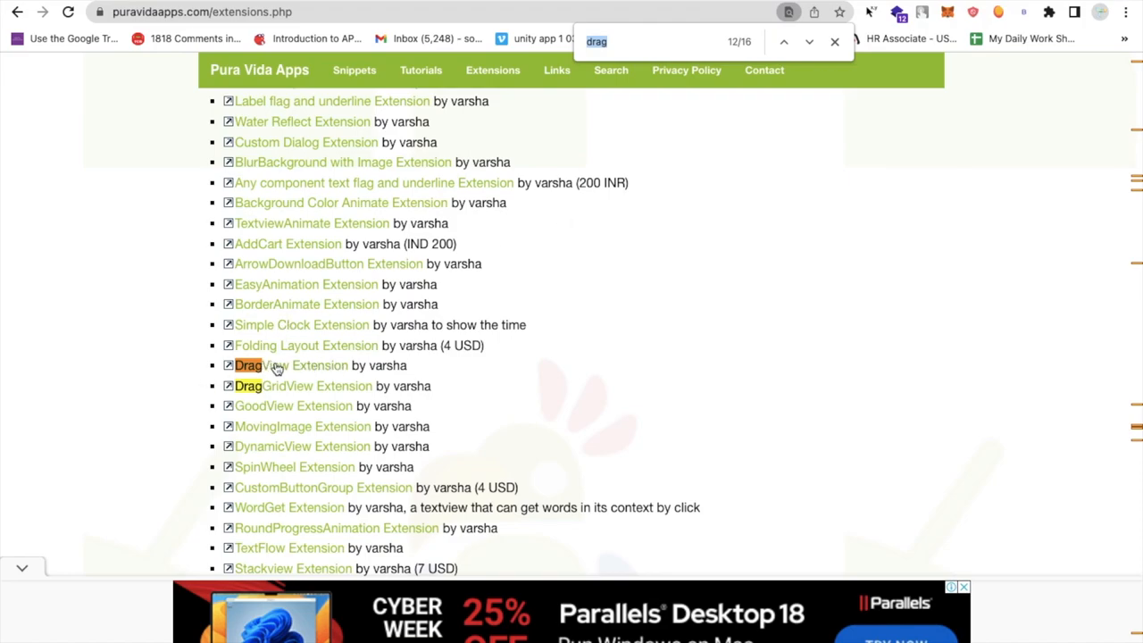
Step: Follow the DragView Extension link from the Pura Vida Apps extensions list
left_click(272, 364)
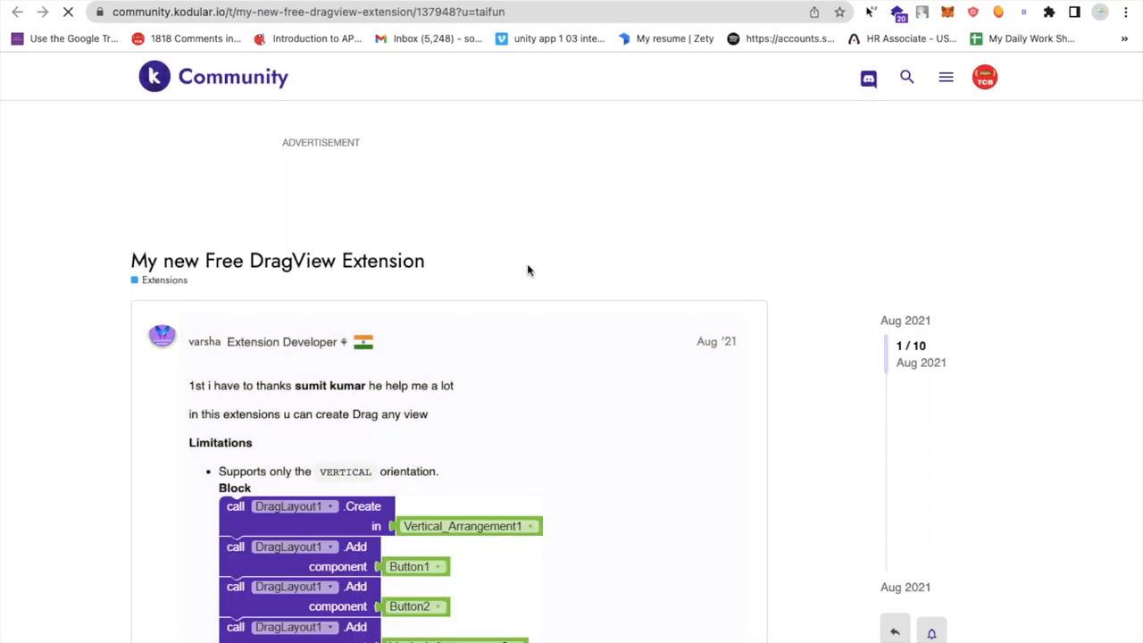
Step: Download the com.varsha.DragLayout.aix file from the DragView Extension post
scroll("down", 3)
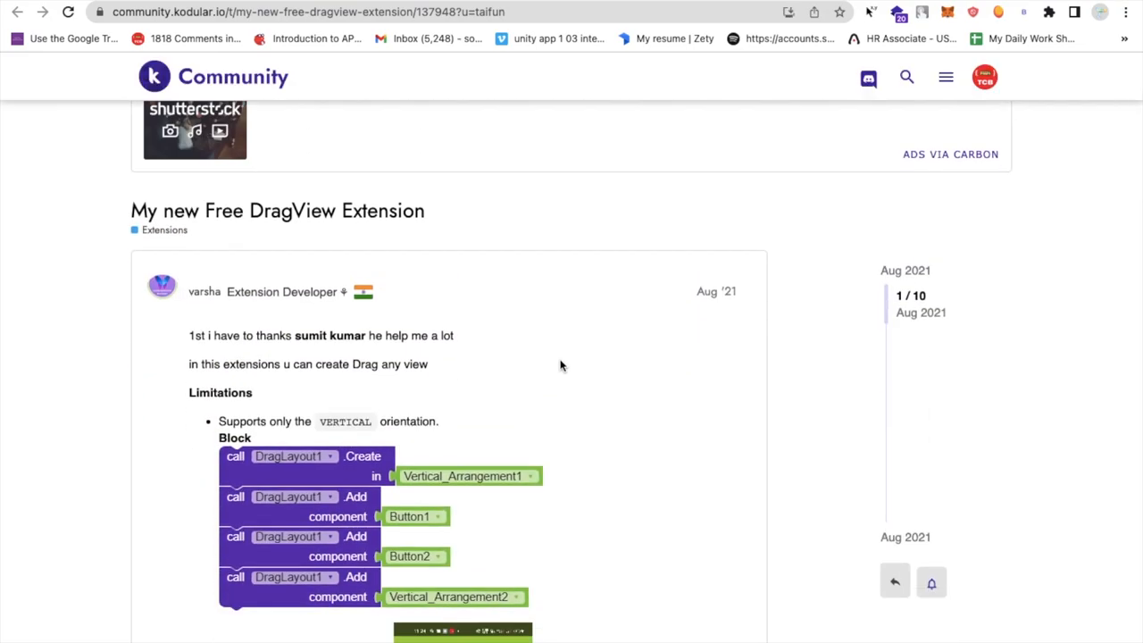
scroll("down", 3)
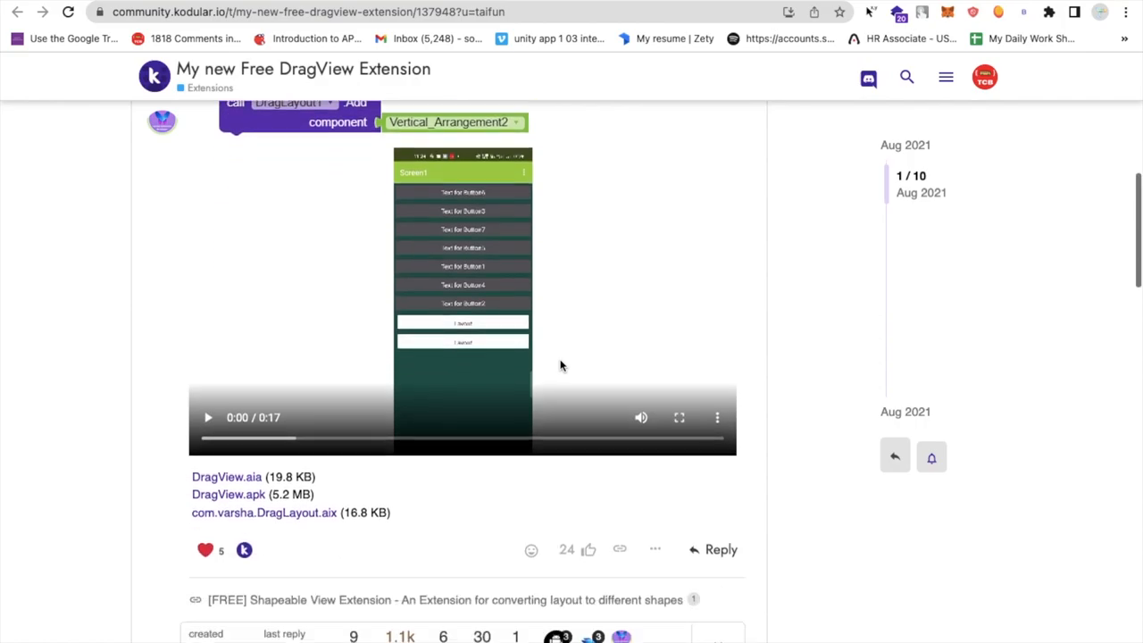
scroll("down", 3)
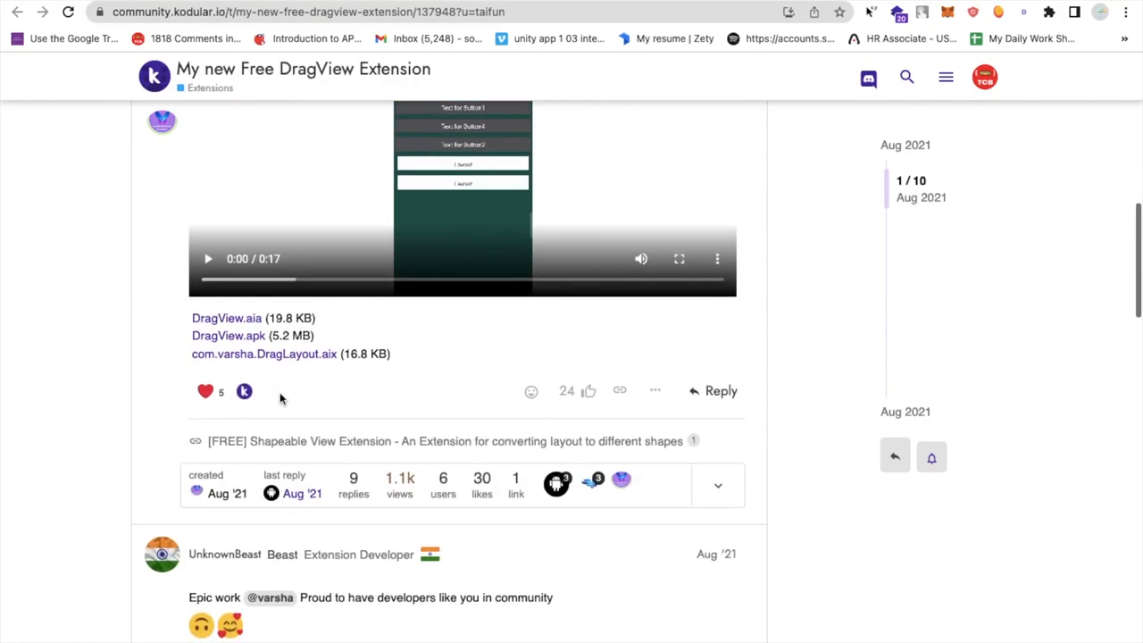
left_click(265, 354)
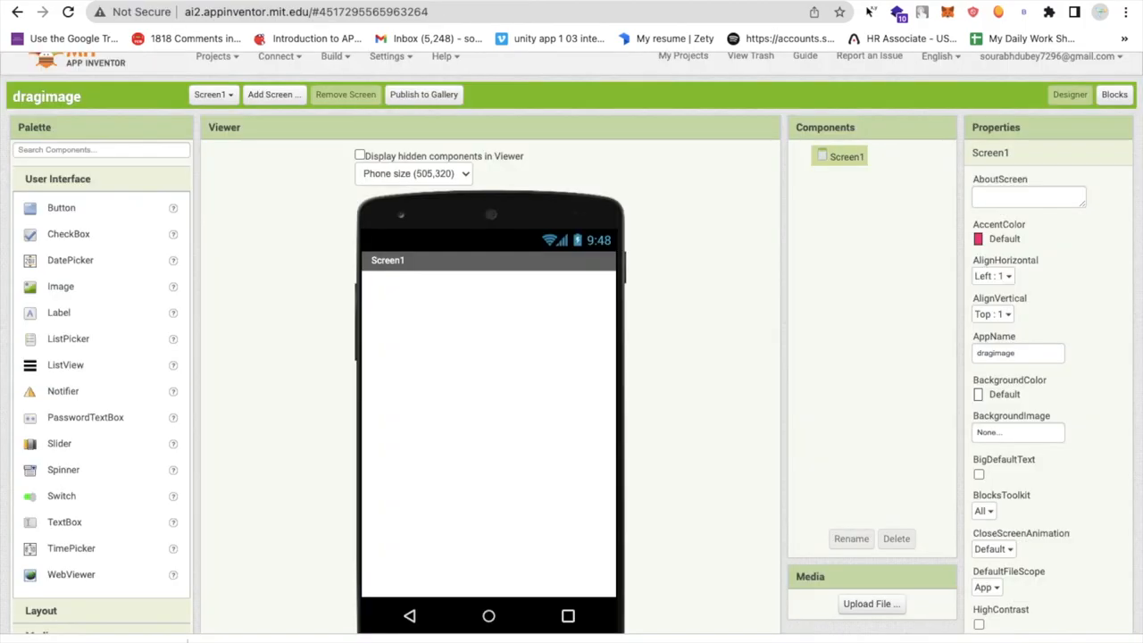
Step: Expand the Extension palette category and start importing an extension
scroll("down", 3)
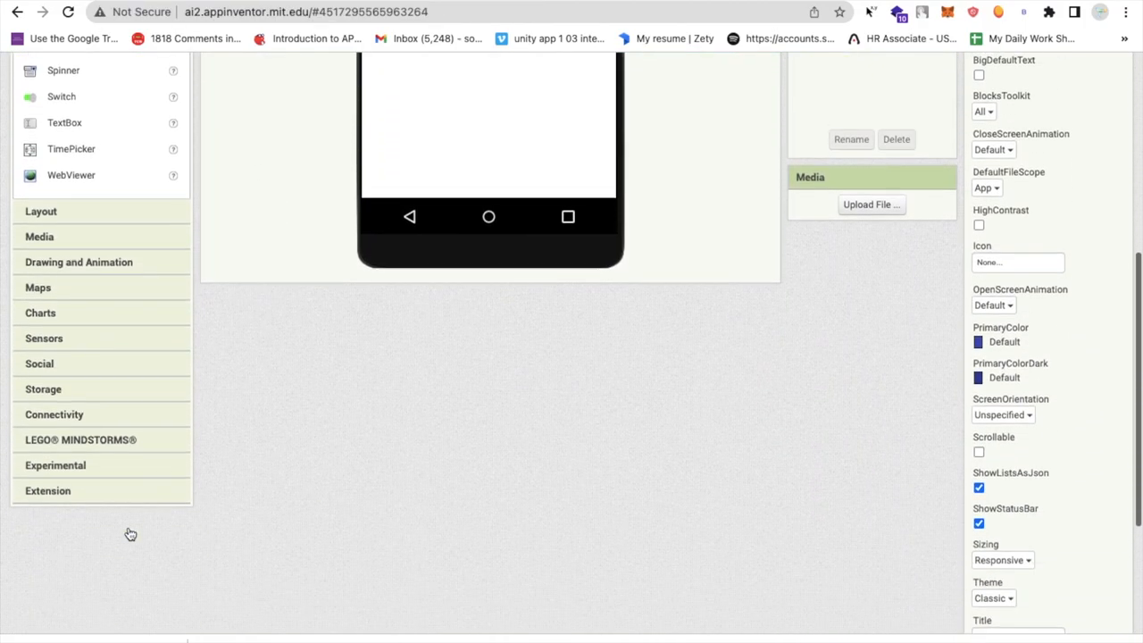
left_click(102, 496)
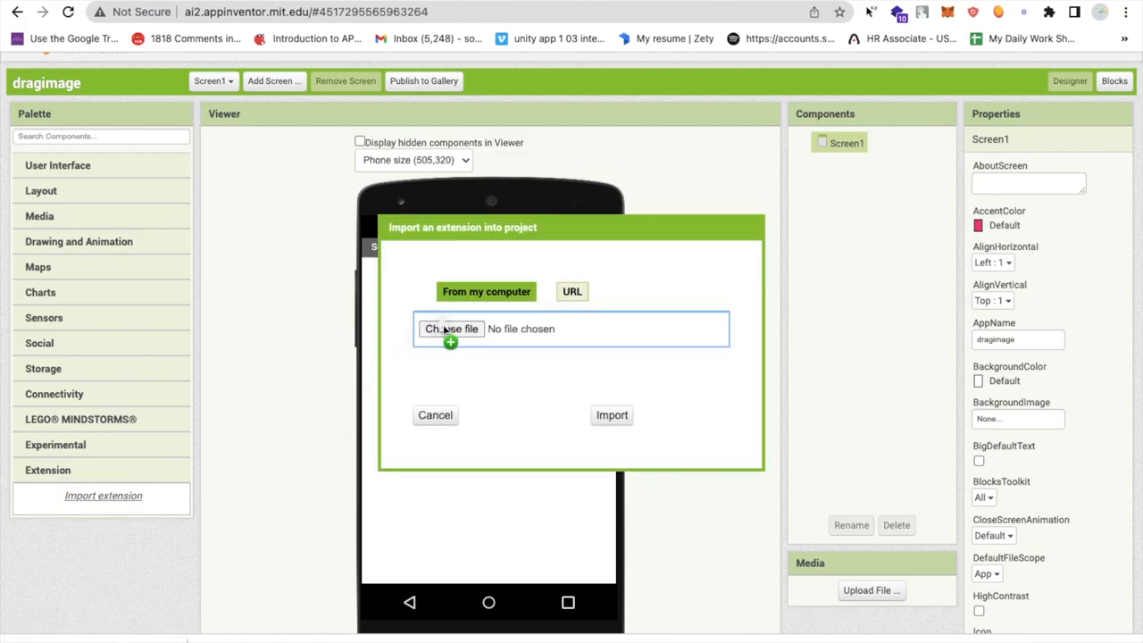
left_click(611, 414)
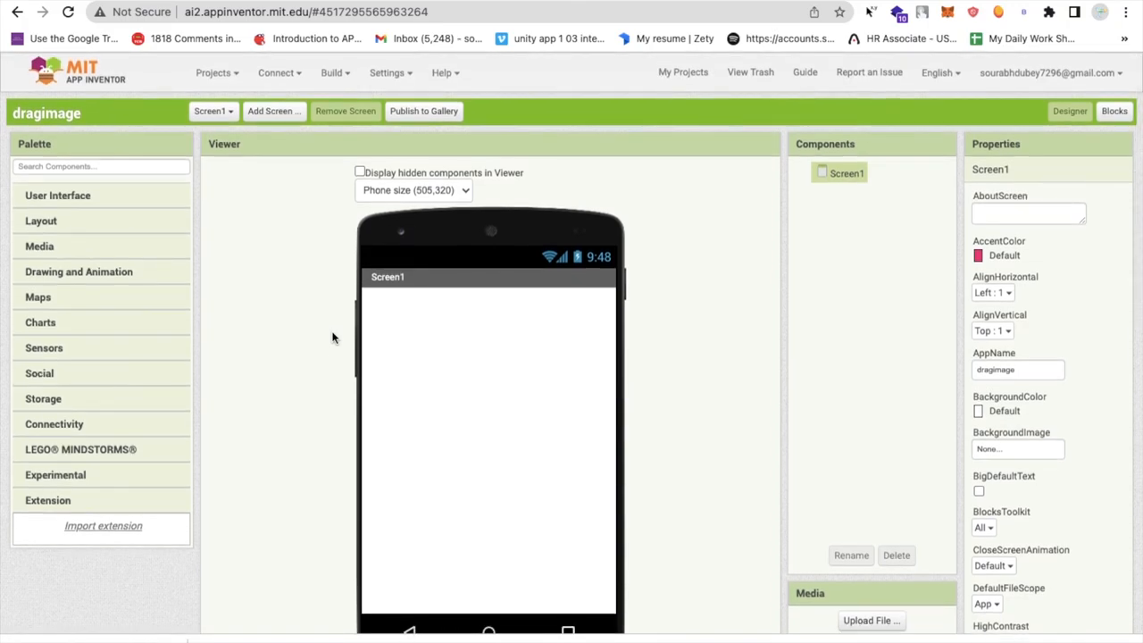
mouse_move(374, 294)
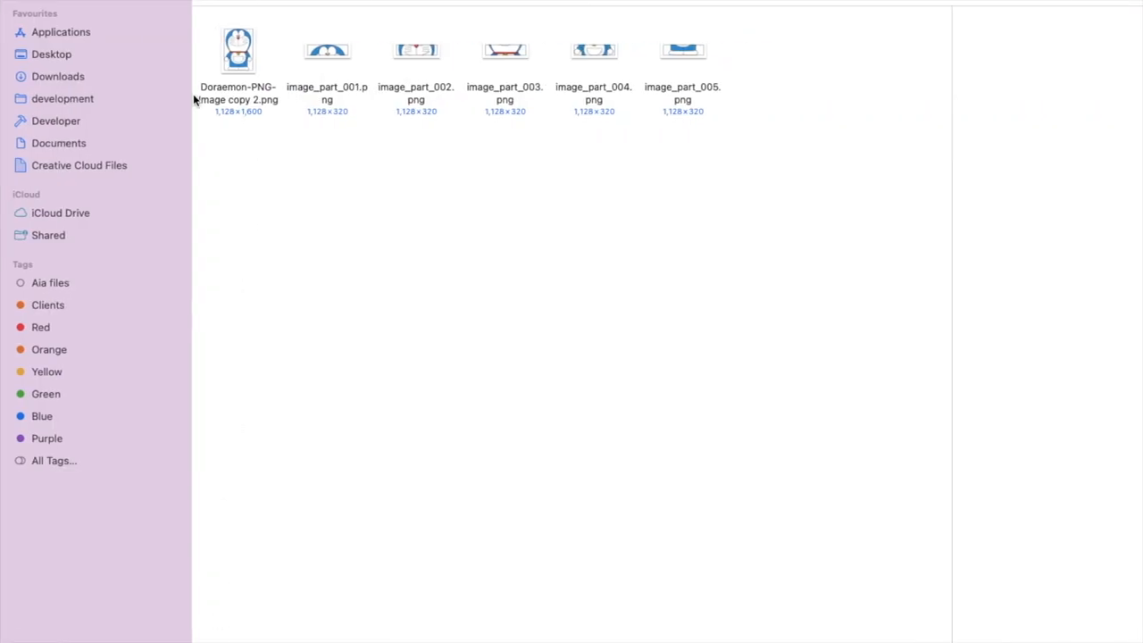
Step: Preview the full Doraemon PNG and its cut image_part slices in Finder
left_click(238, 50)
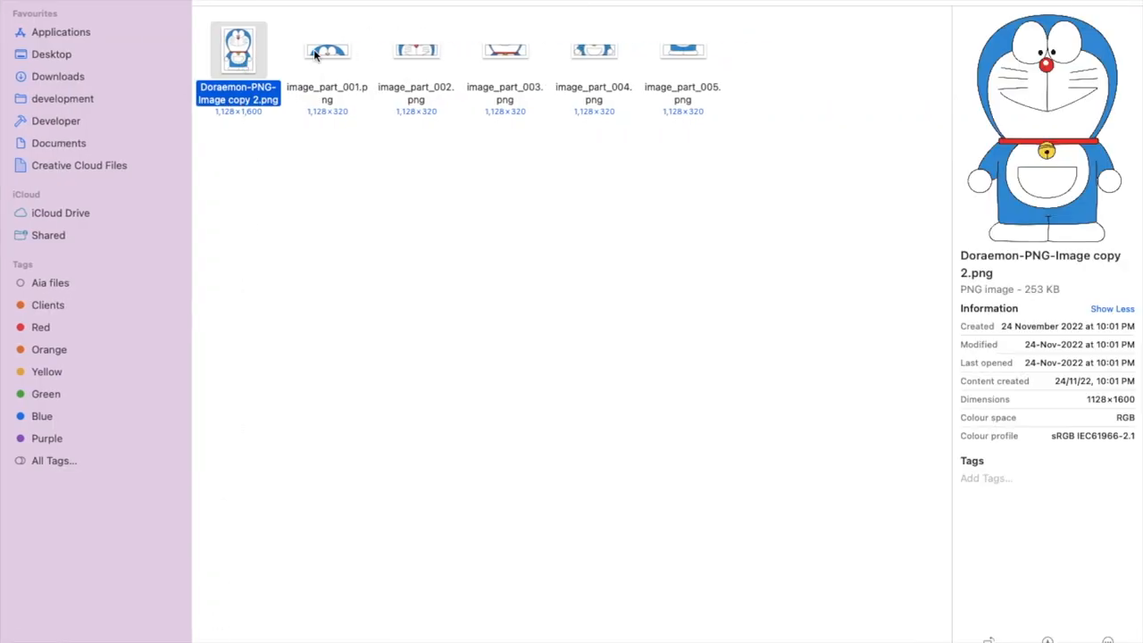
left_click(414, 50)
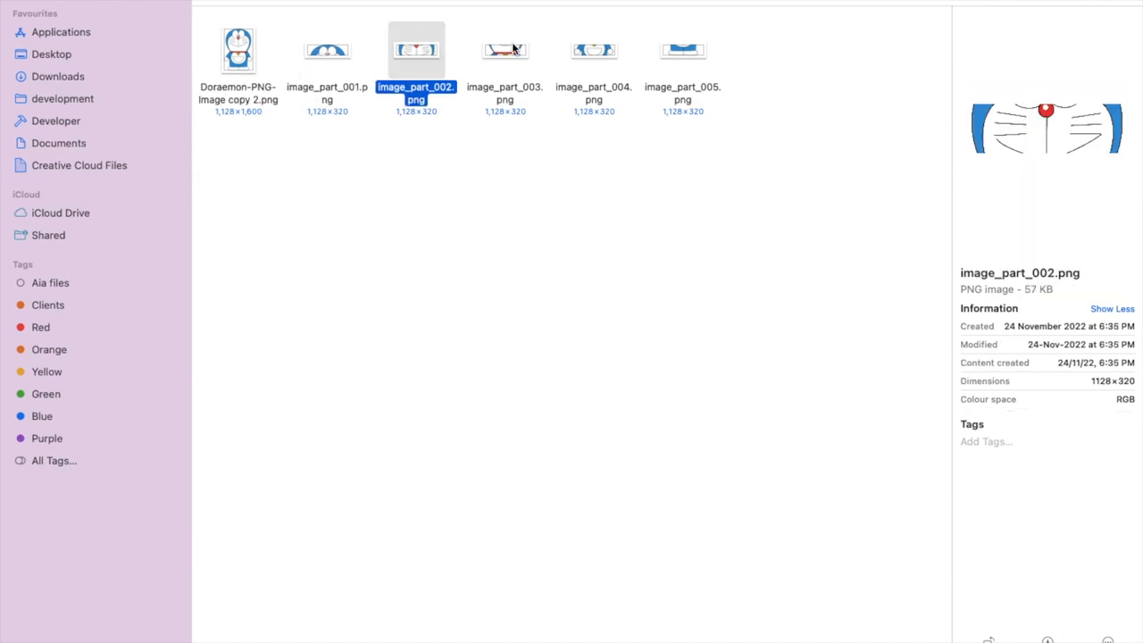
left_click(593, 50)
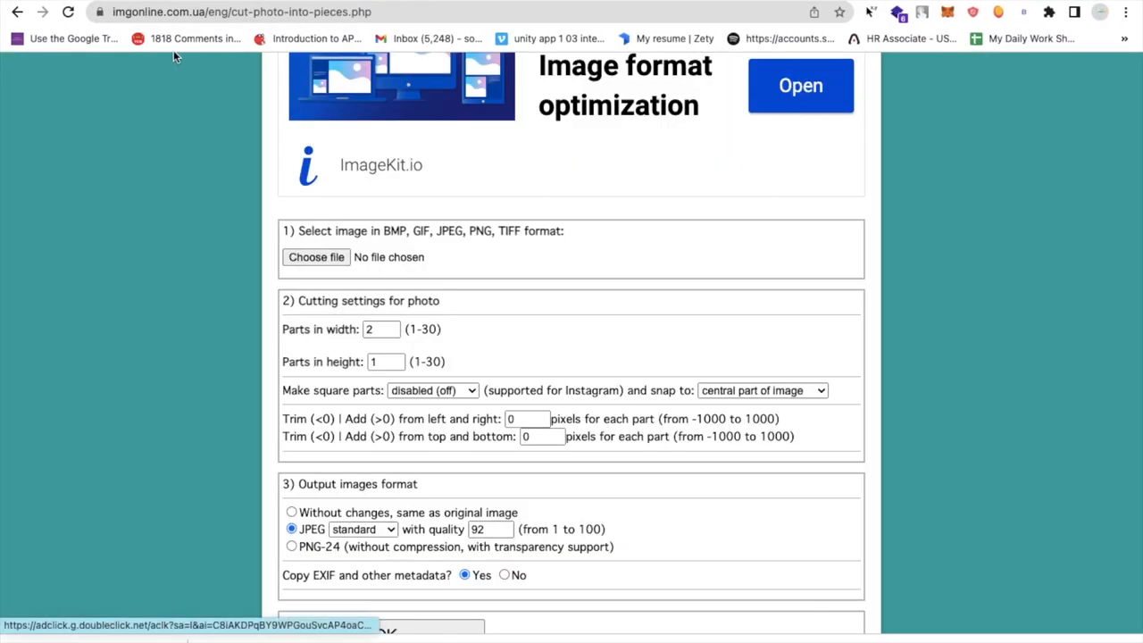
mouse_move(254, 277)
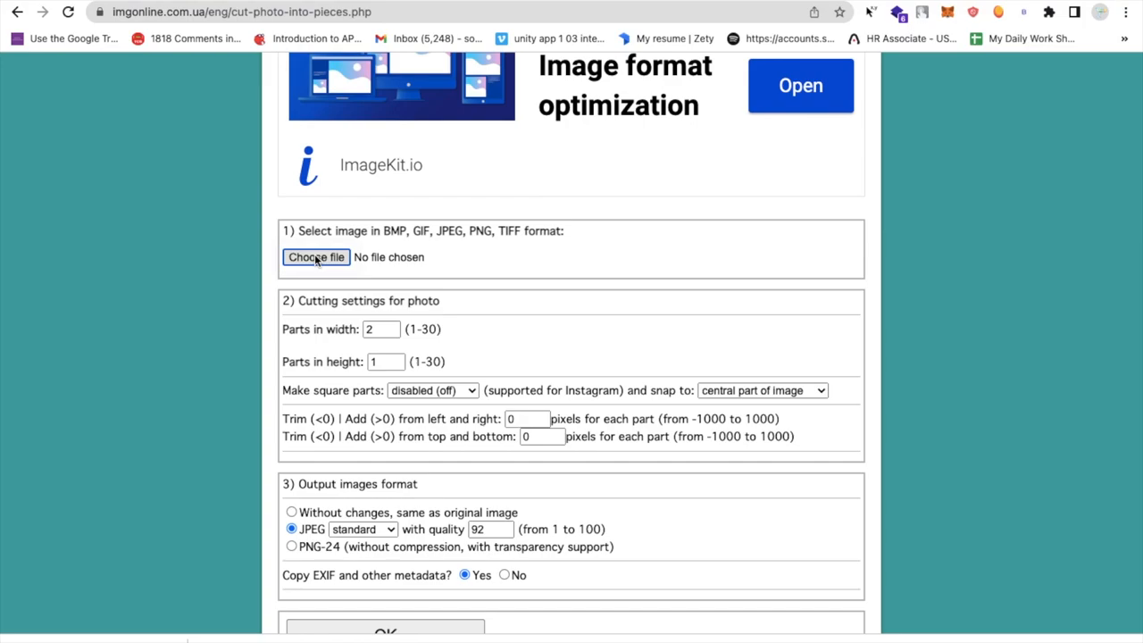
Step: Choose the Doraemon PNG and cut it into 1 part wide by 5 parts high
left_click(314, 258)
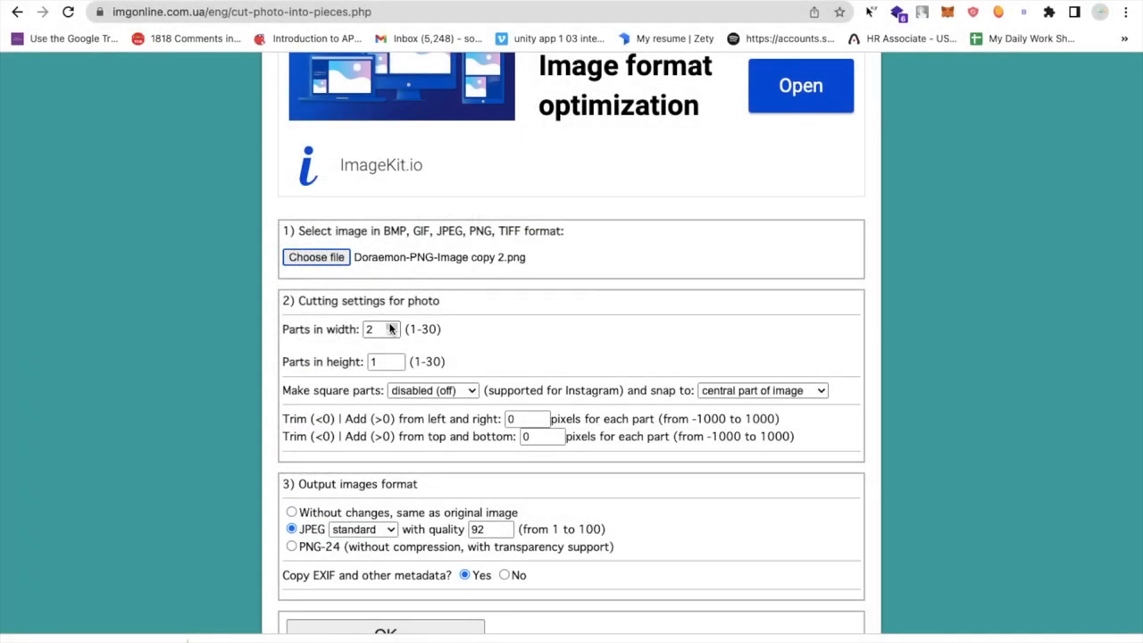
left_click(391, 334)
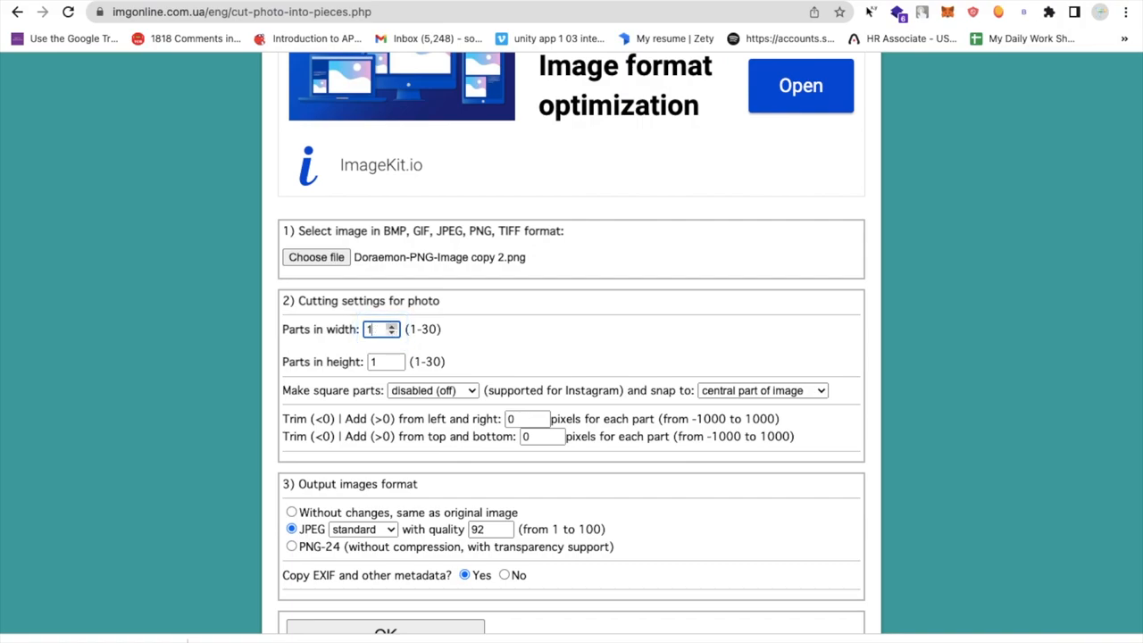
left_click(386, 361)
type("5")
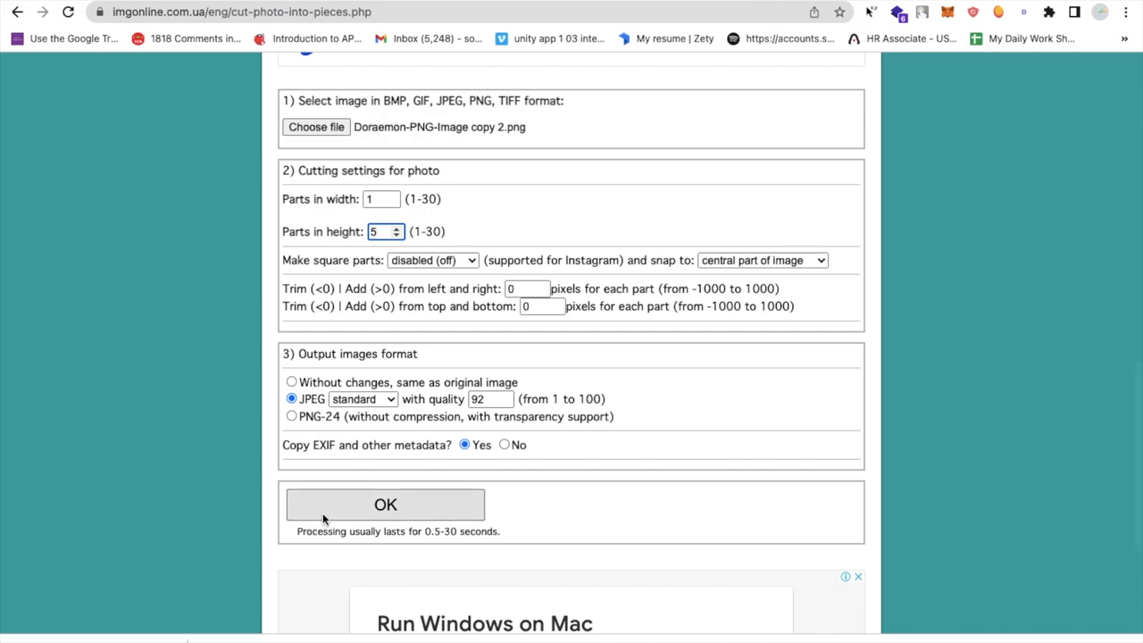
left_click(386, 504)
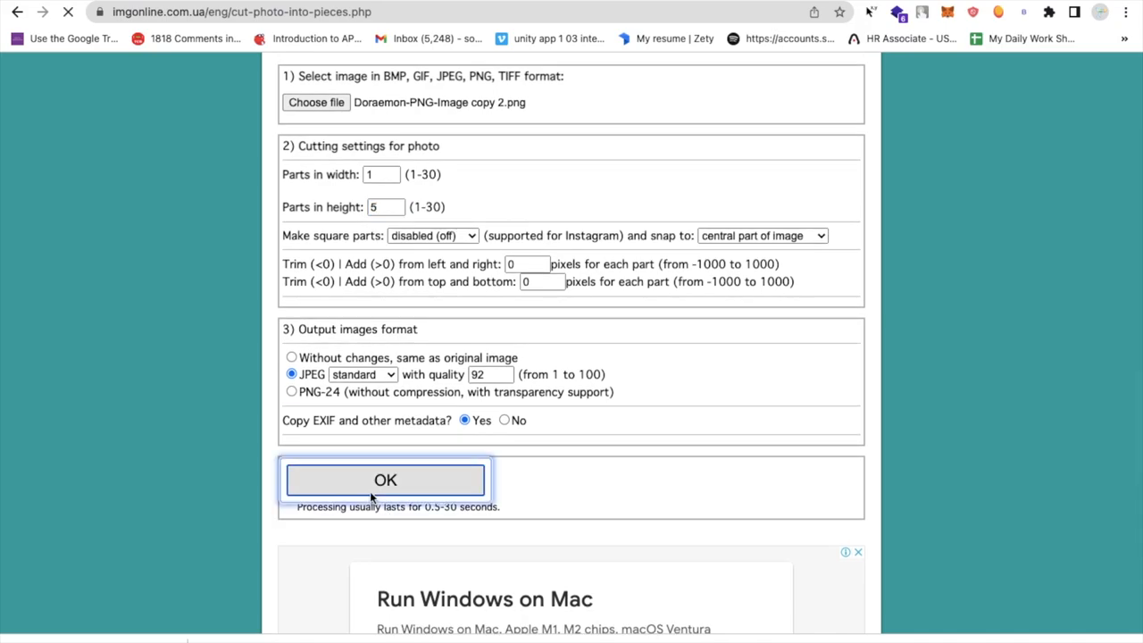
left_click(386, 479)
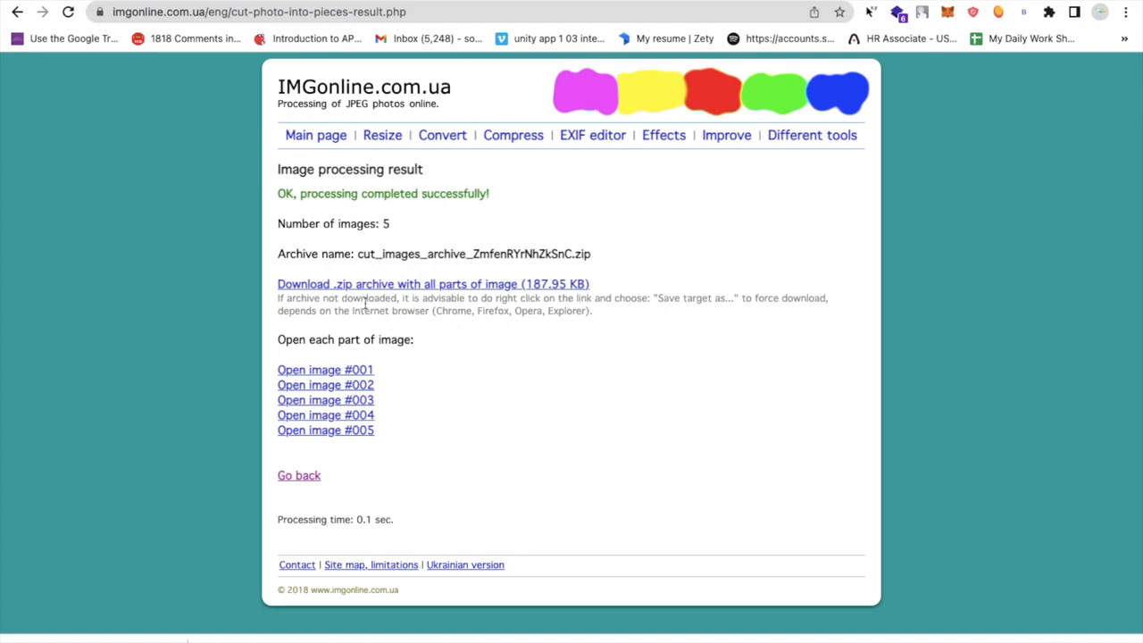
Step: Download the zip archive with all five image parts
left_click(432, 283)
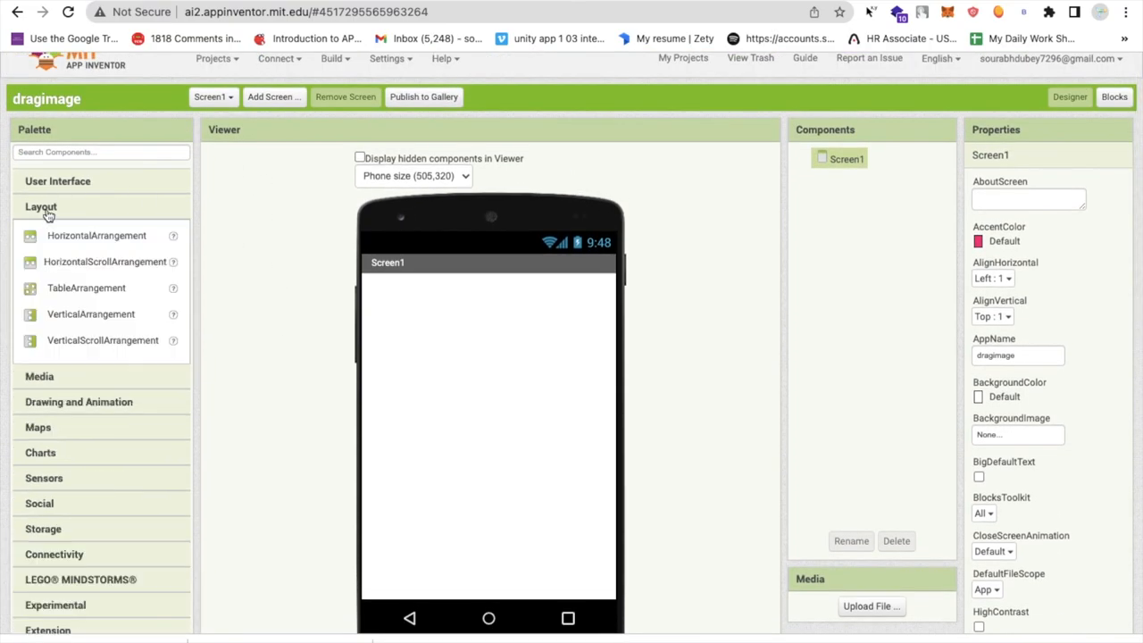
mouse_move(83, 320)
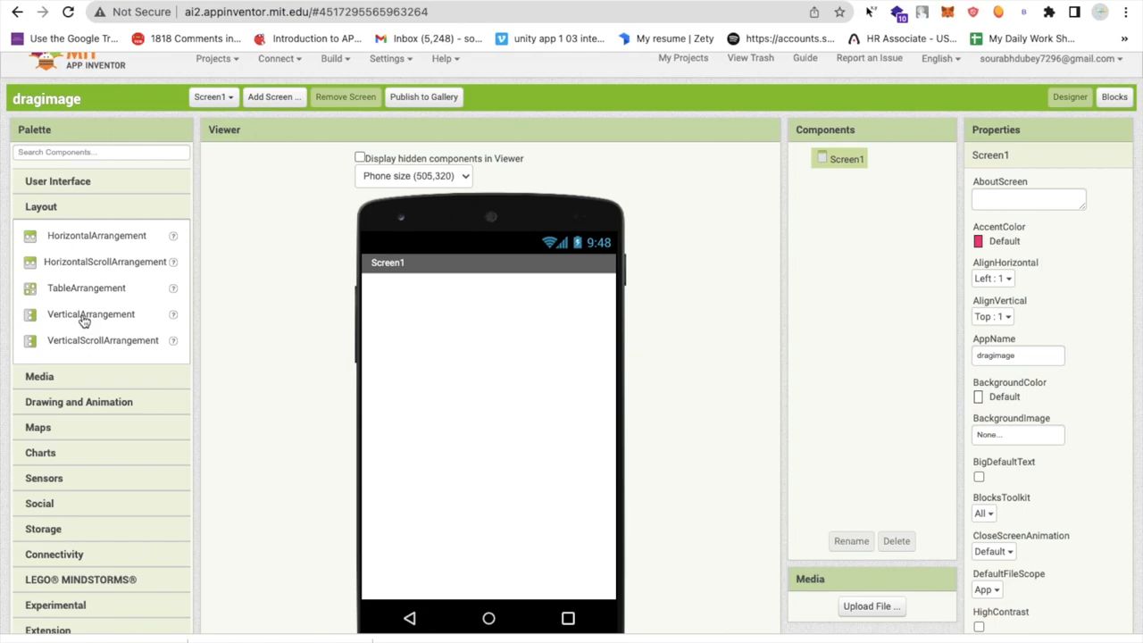
Step: Add a VerticalArrangement to Screen1 with Width set to Fill parent
left_click_drag(89, 315, 402, 318)
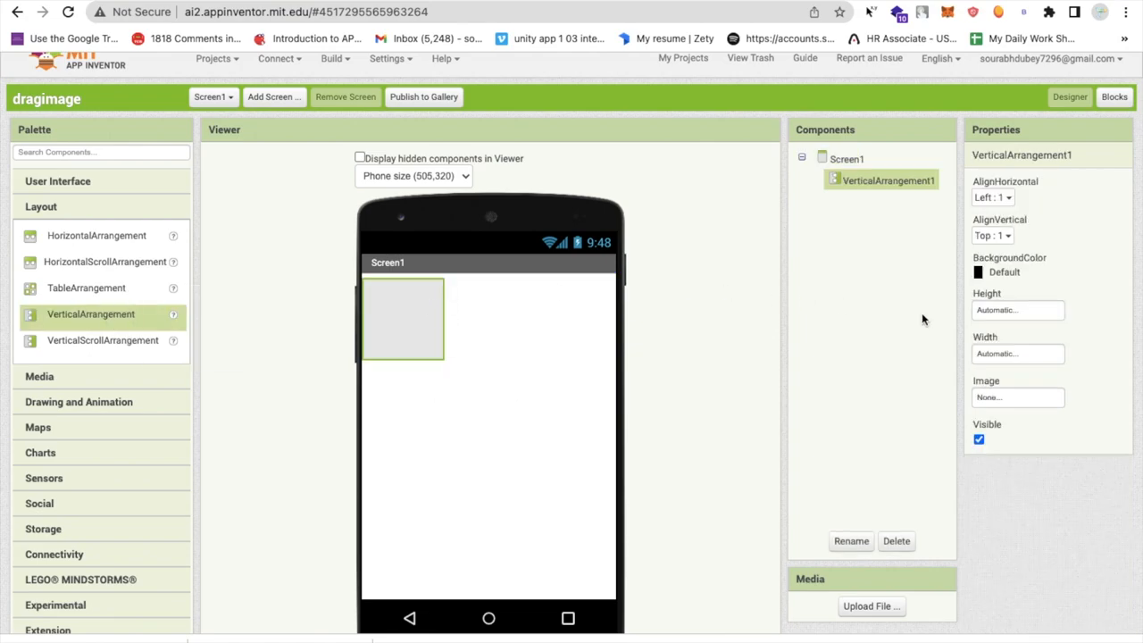
left_click(1018, 353)
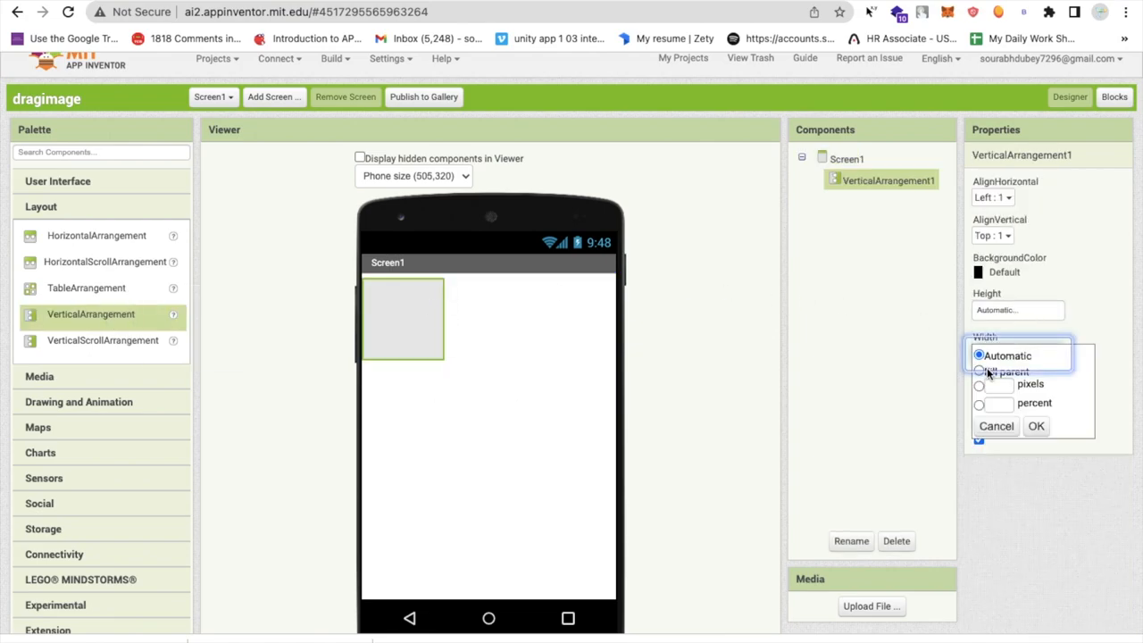
left_click(1036, 425)
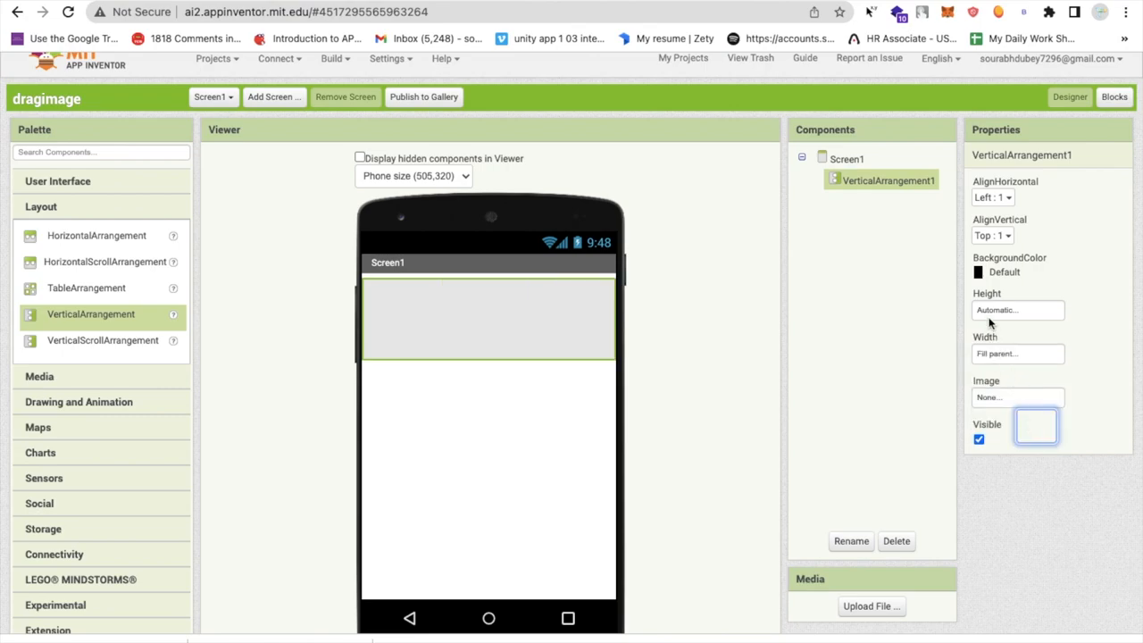
left_click(1018, 311)
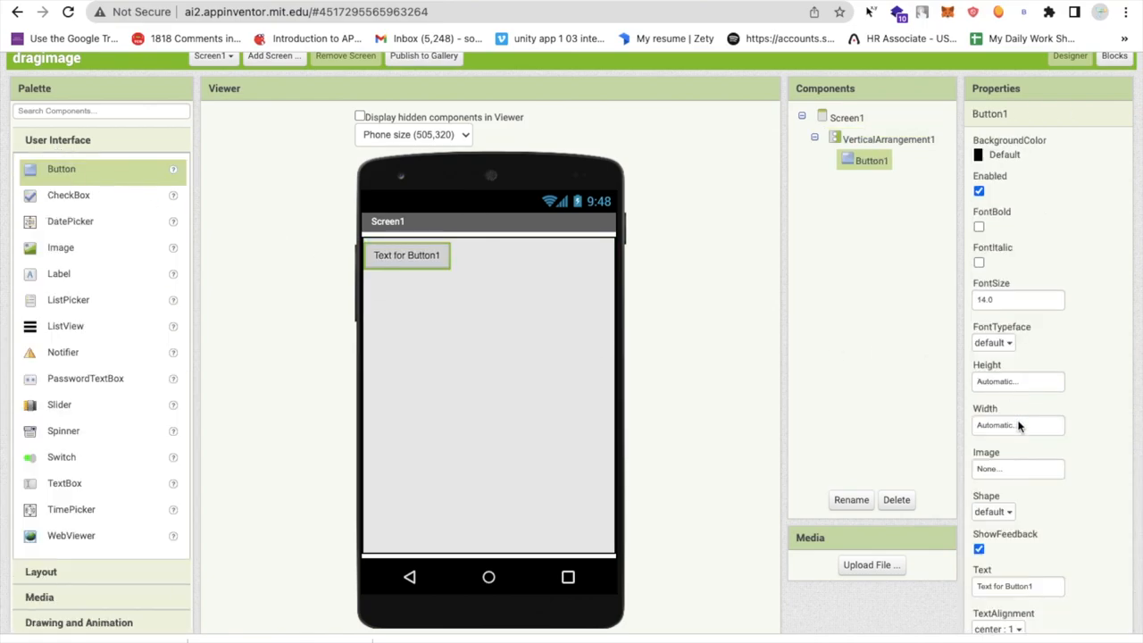
Step: Make Button1 Fill parent wide, 15 percent tall, with its Text cleared
left_click(1018, 425)
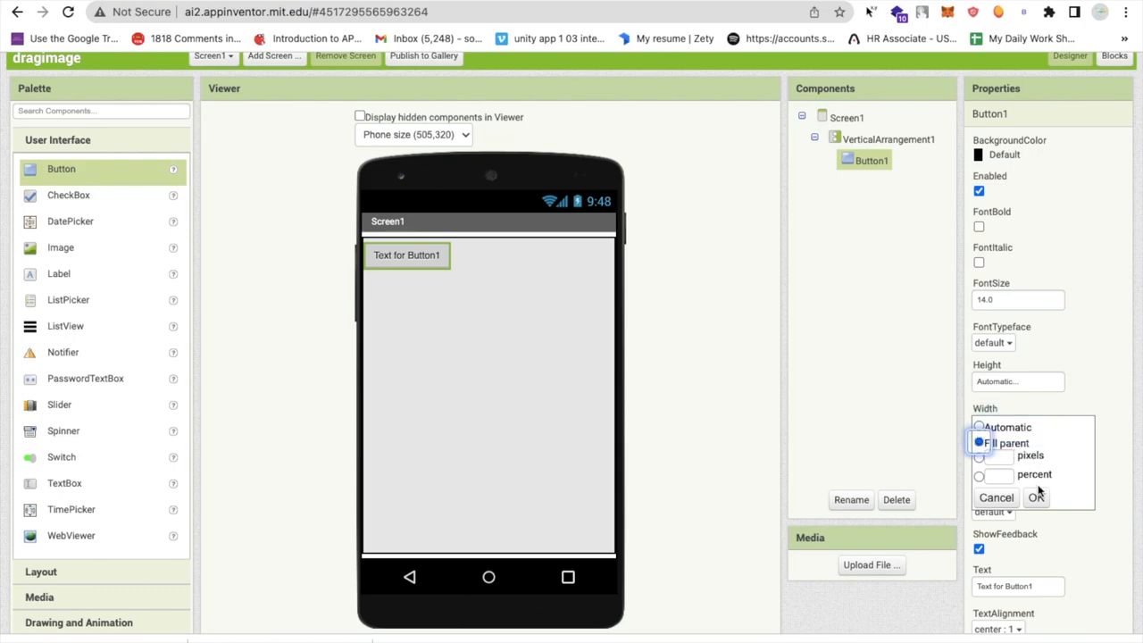
left_click(1036, 496)
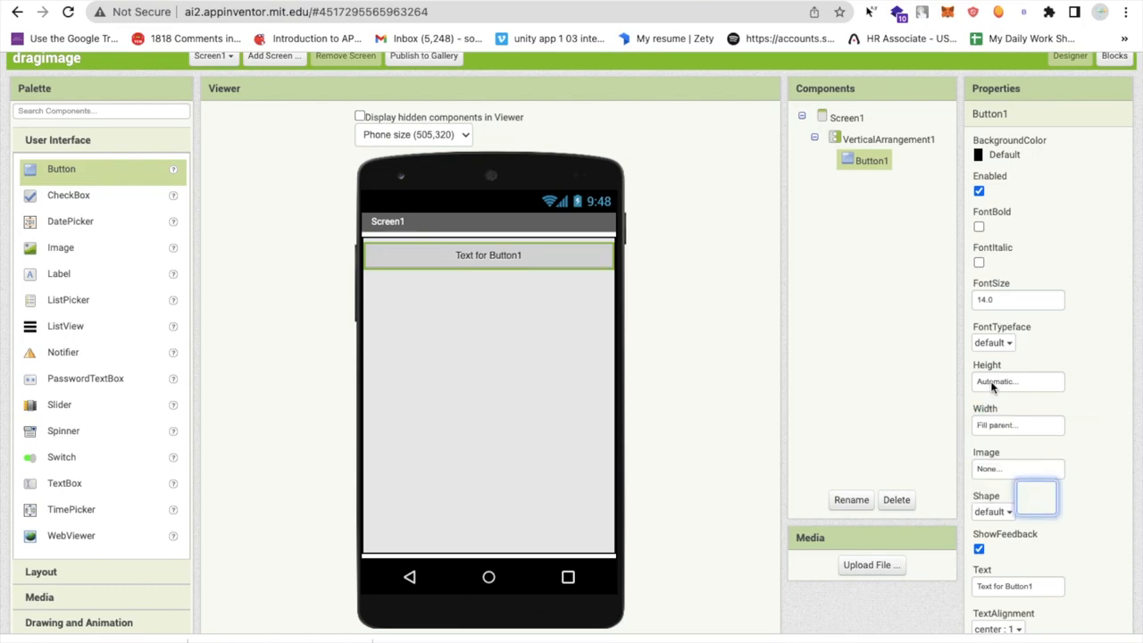
left_click(1019, 382)
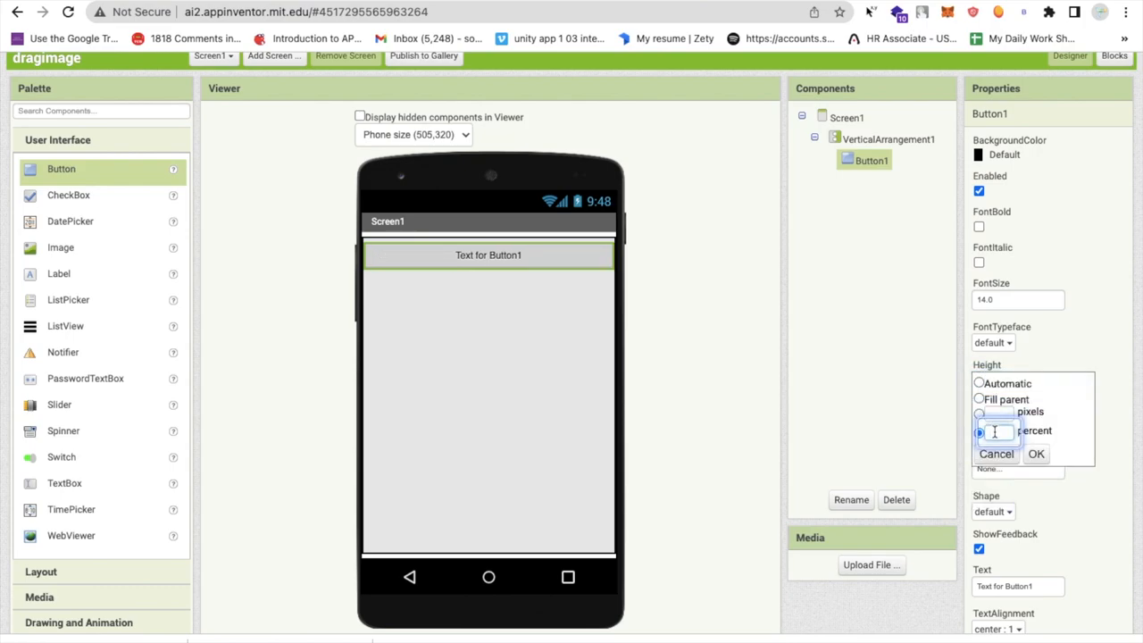
type("15 percent...")
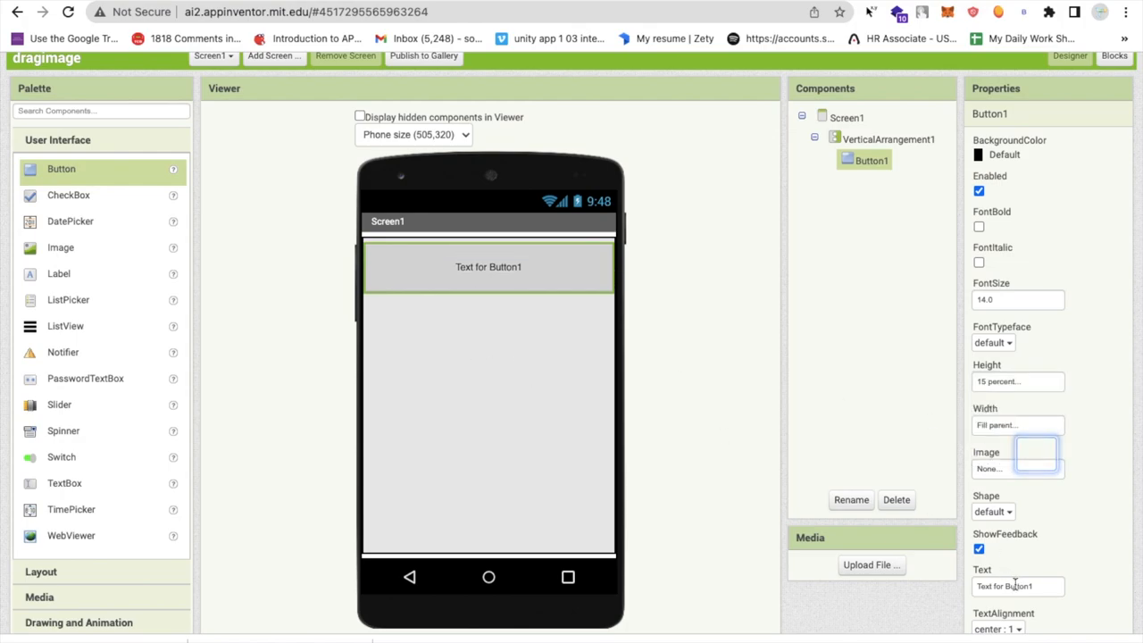
triple_click(1019, 586)
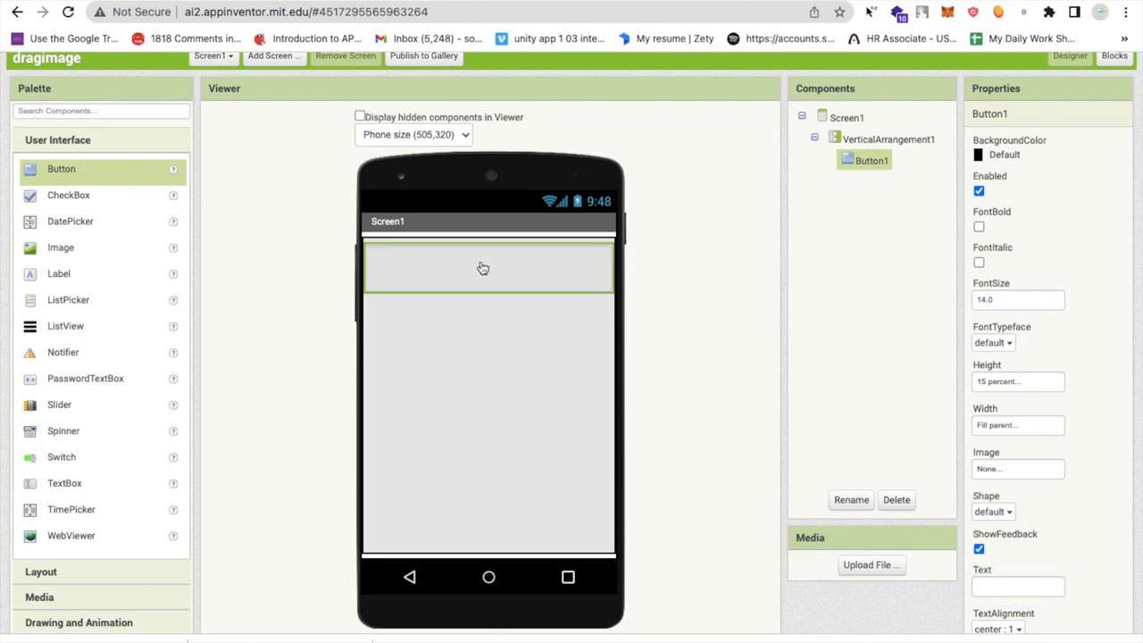
mouse_move(614, 336)
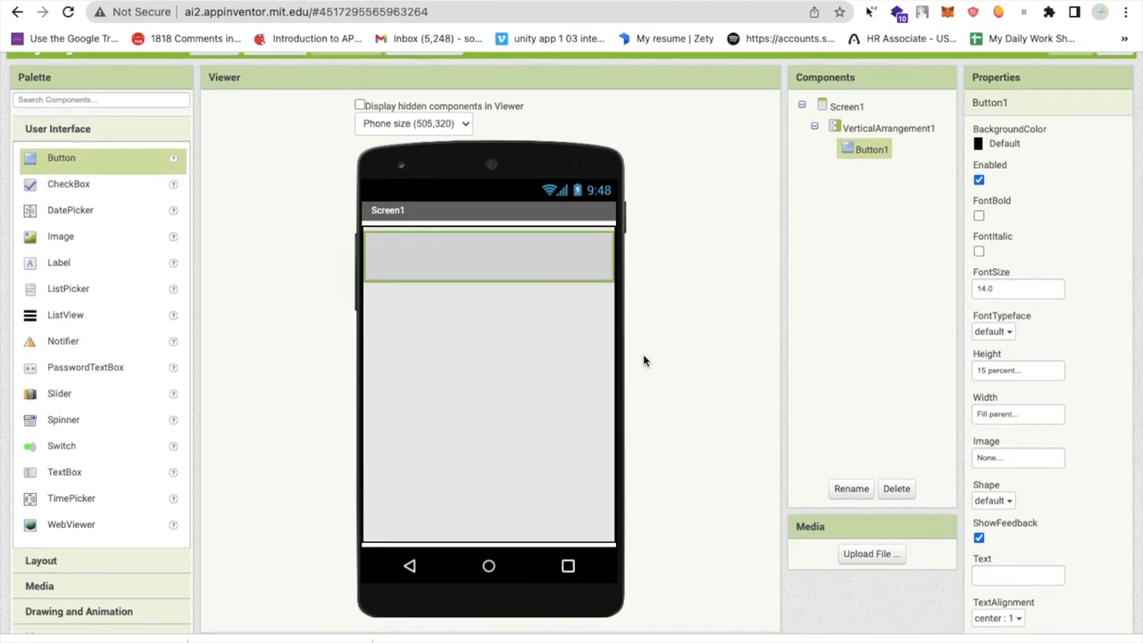
scroll("down", 3)
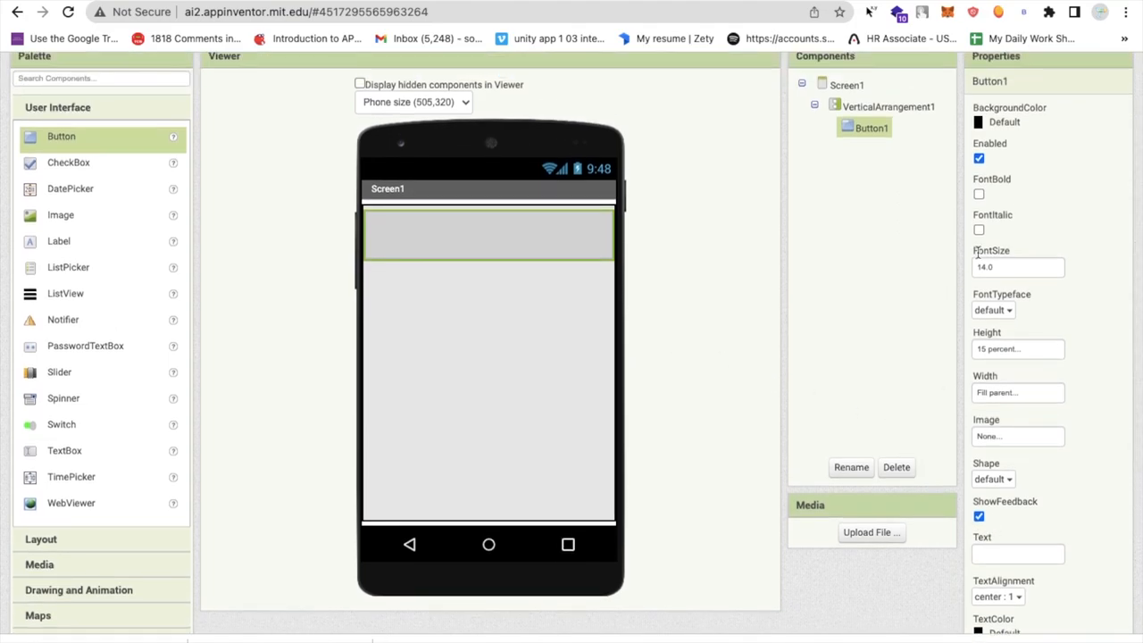
Step: Upload image_part_001.png as Button1's image
left_click(1019, 436)
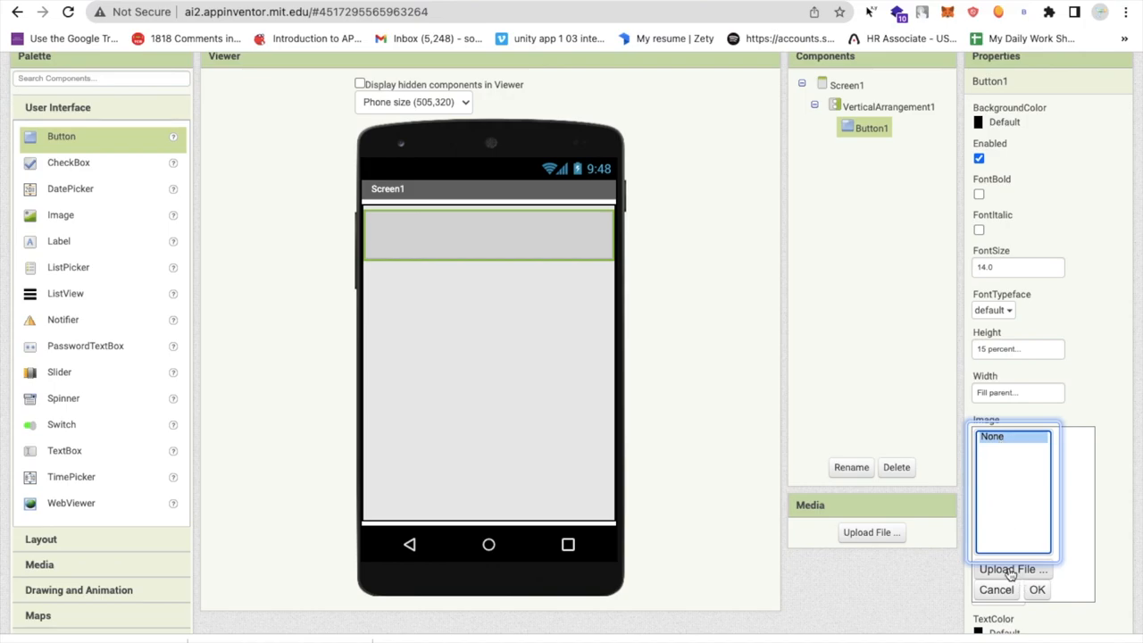
left_click(1011, 568)
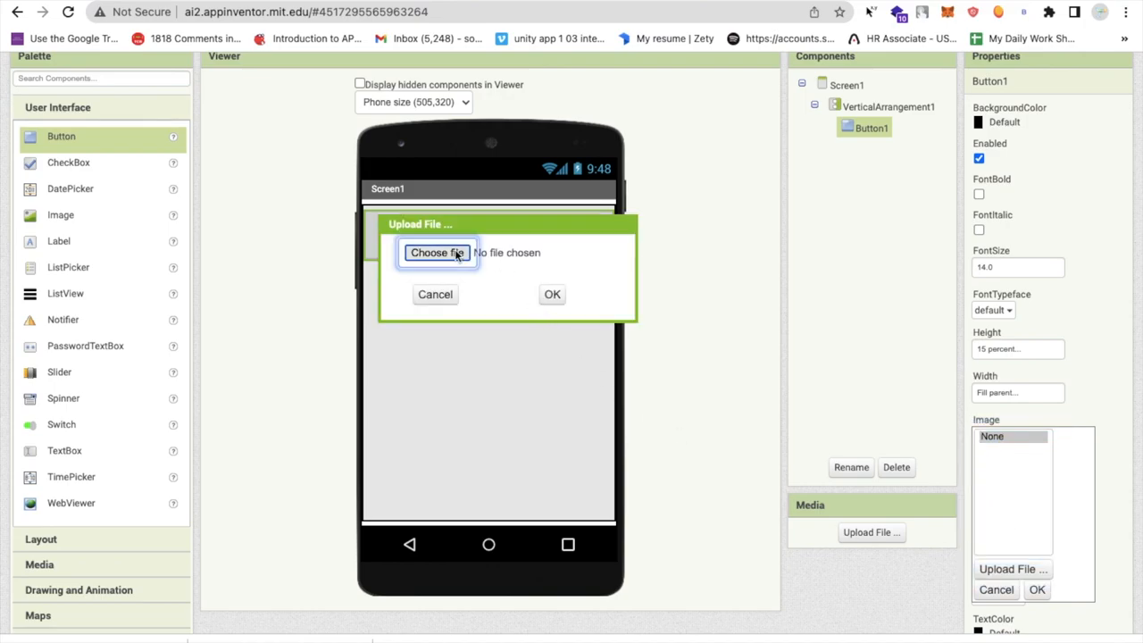
left_click(436, 253)
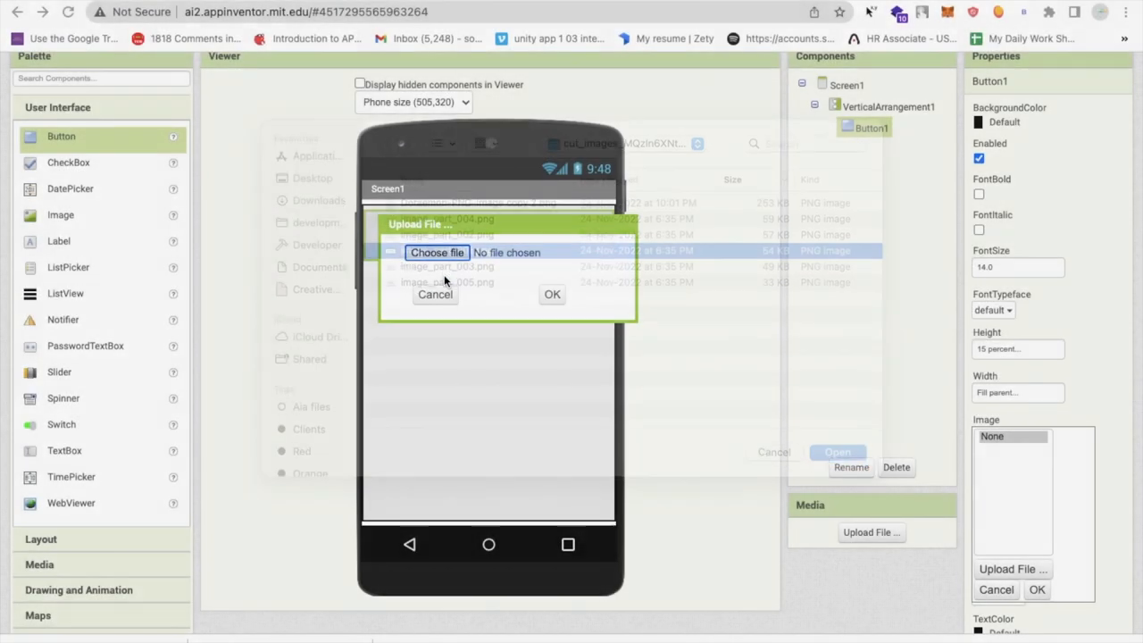
left_click(552, 294)
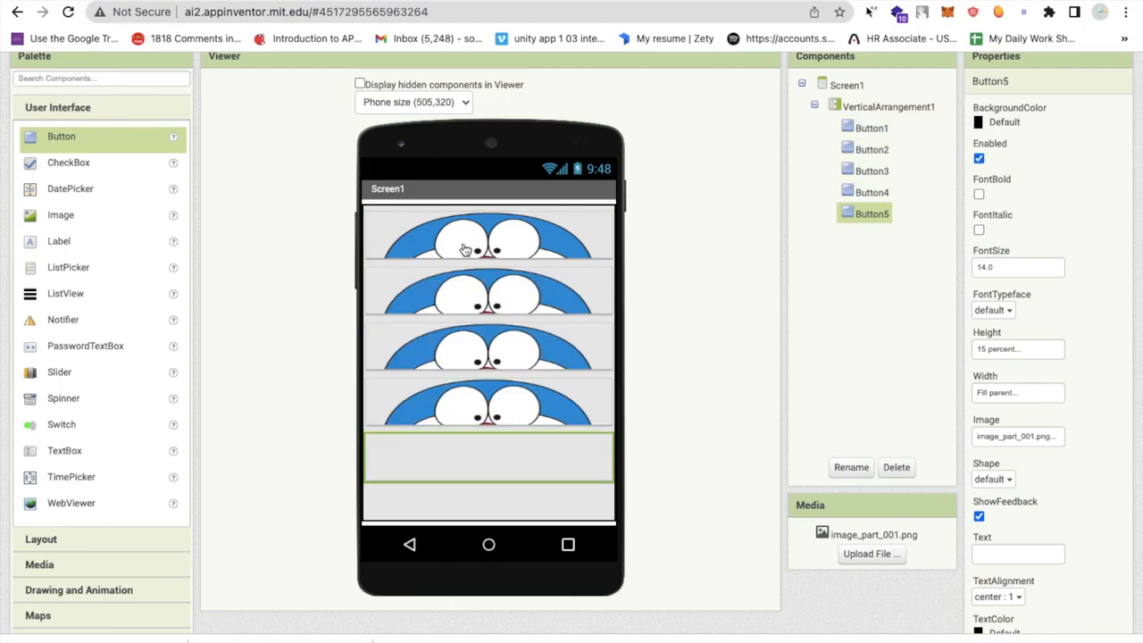
Step: Move Button5 up to second place in VerticalArrangement1, giving order Button2, Button5, Button1, Button4, Button3
left_click(872, 150)
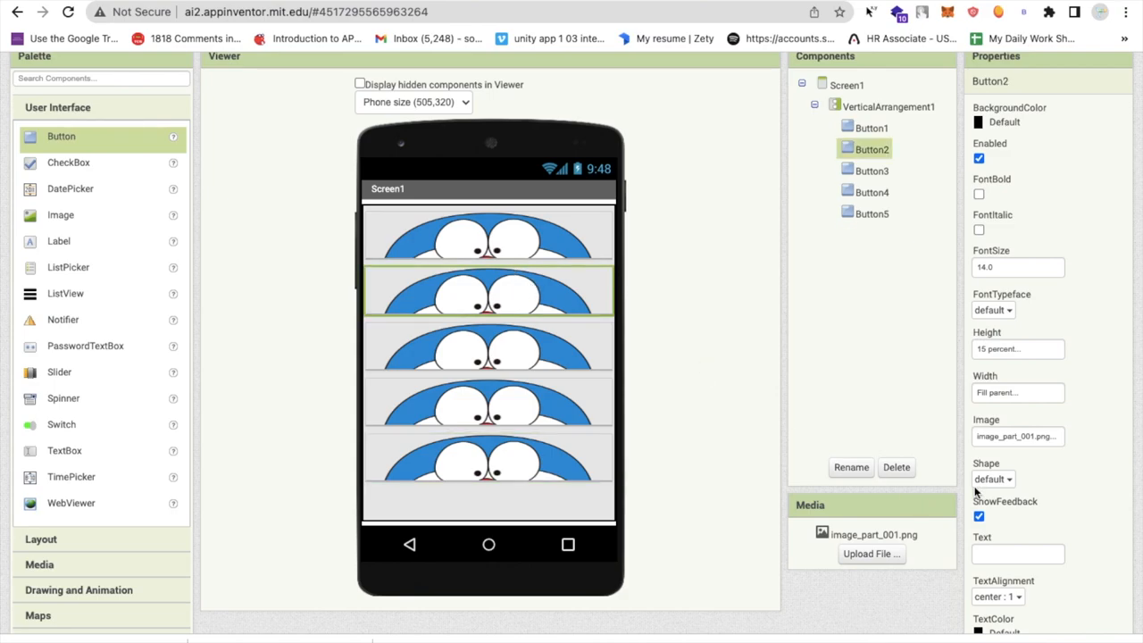
left_click(872, 230)
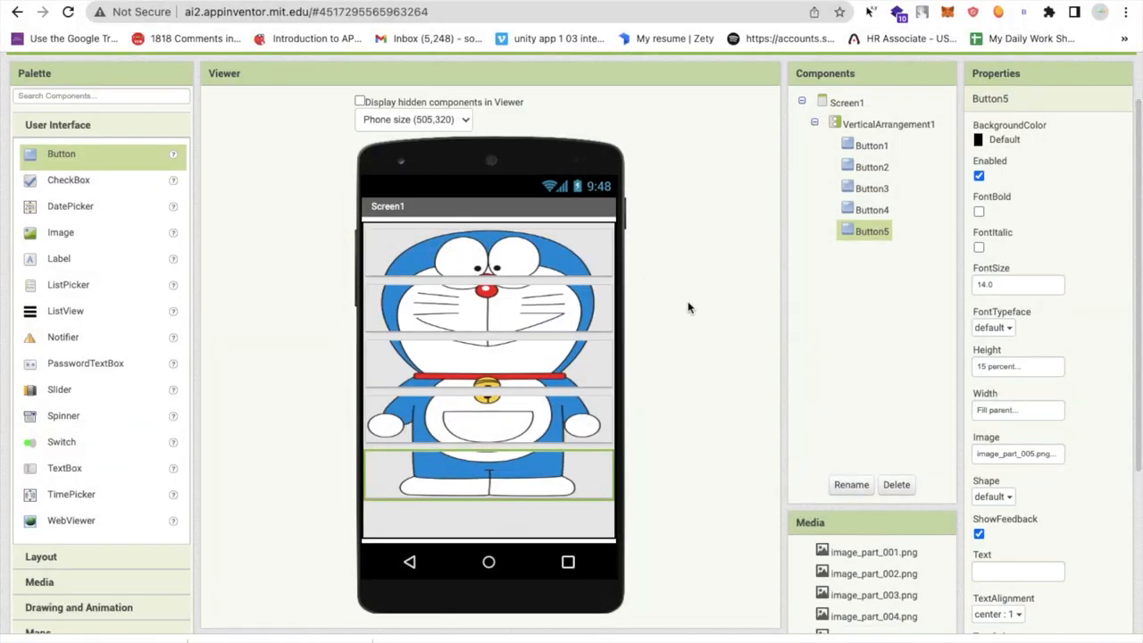
scroll("down", 3)
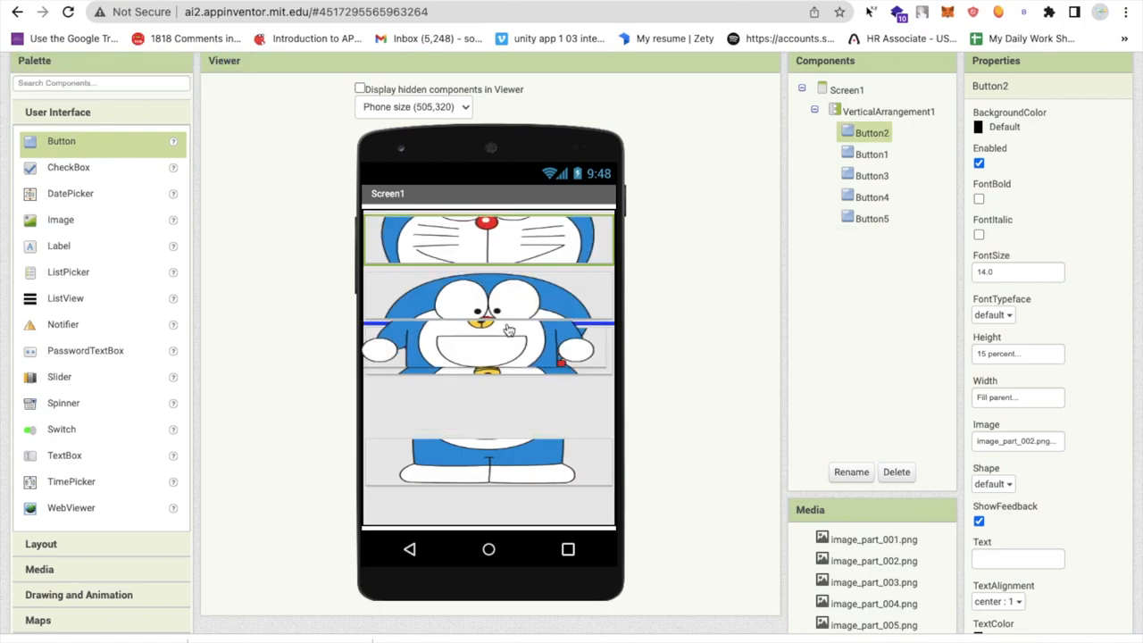
left_click(872, 175)
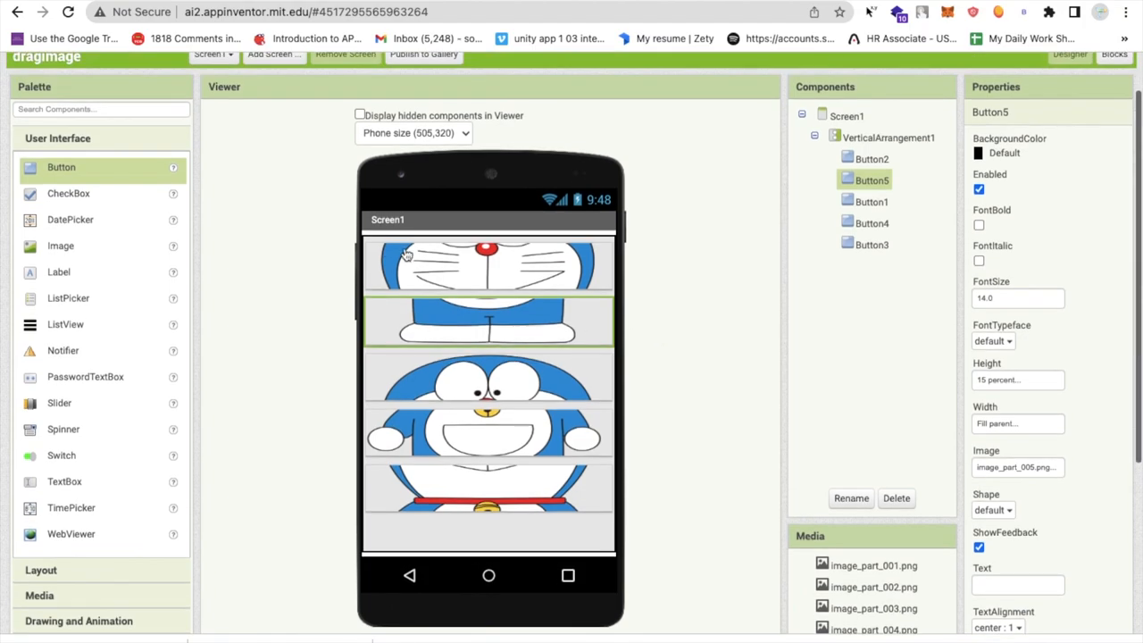
scroll("down", 3)
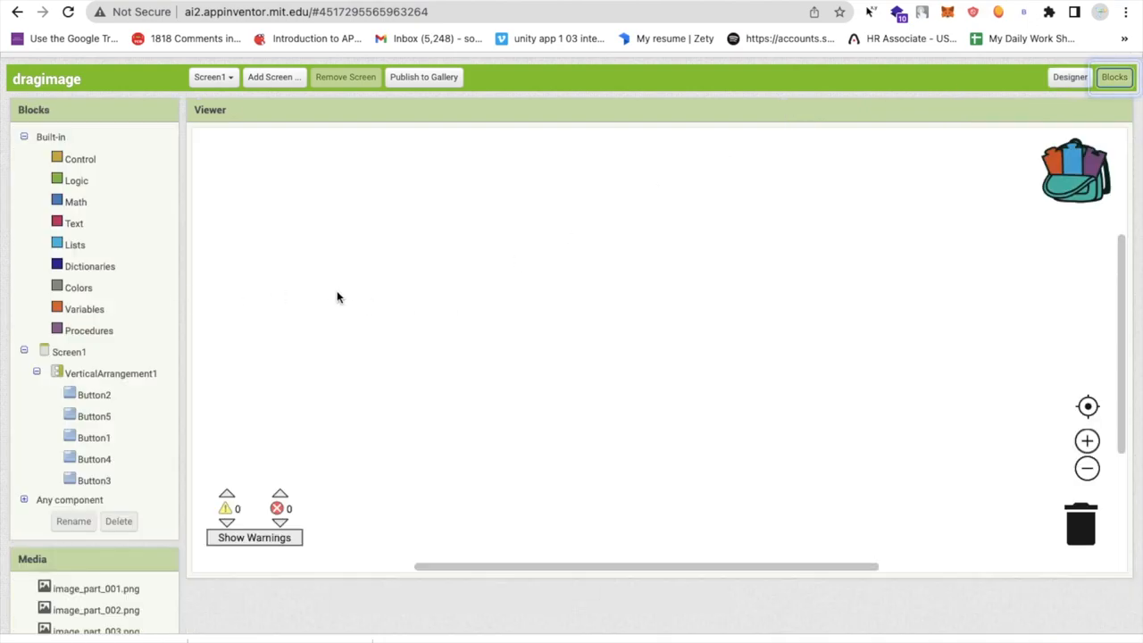
mouse_move(343, 301)
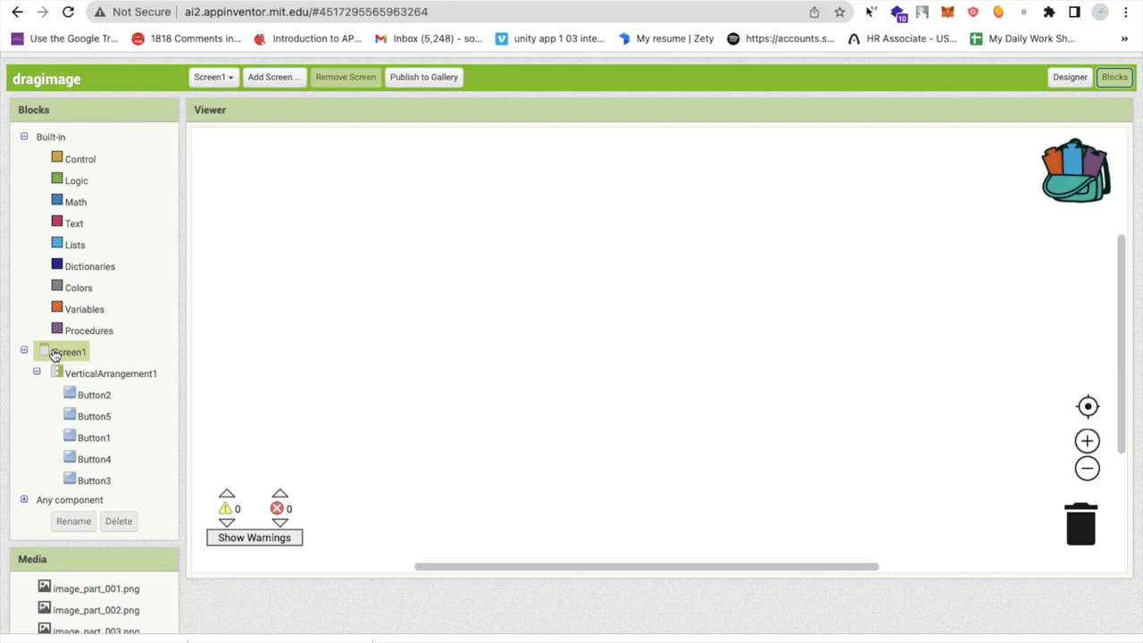
Step: Add an empty 'when Screen1.Initialize' block, then import the DragLayout extension from the designer palette
left_click(68, 350)
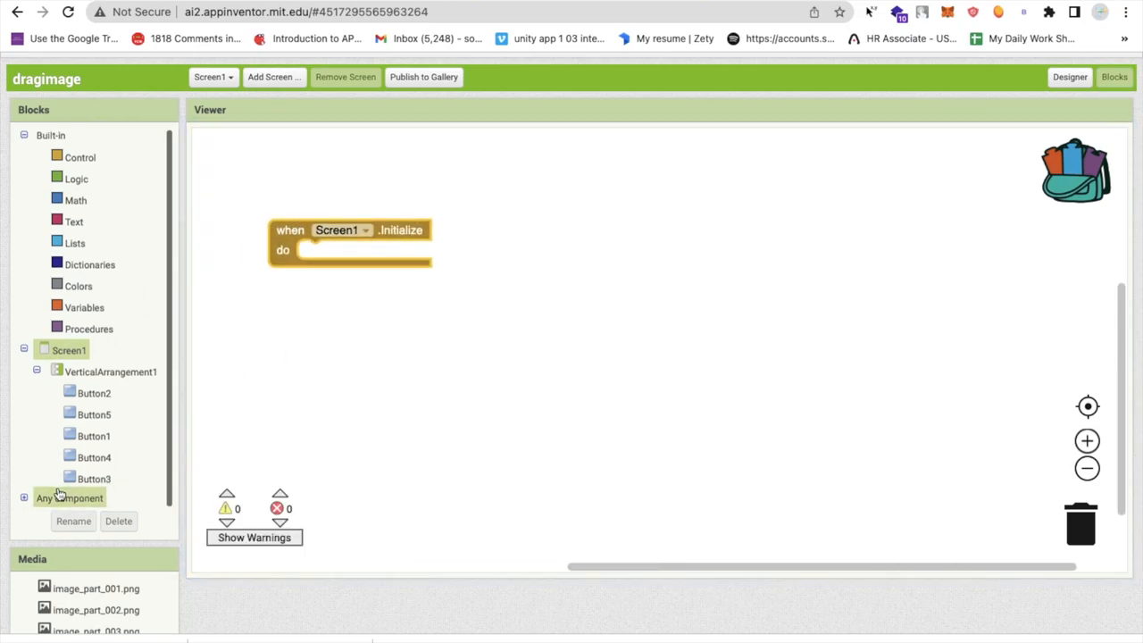
left_click(1070, 77)
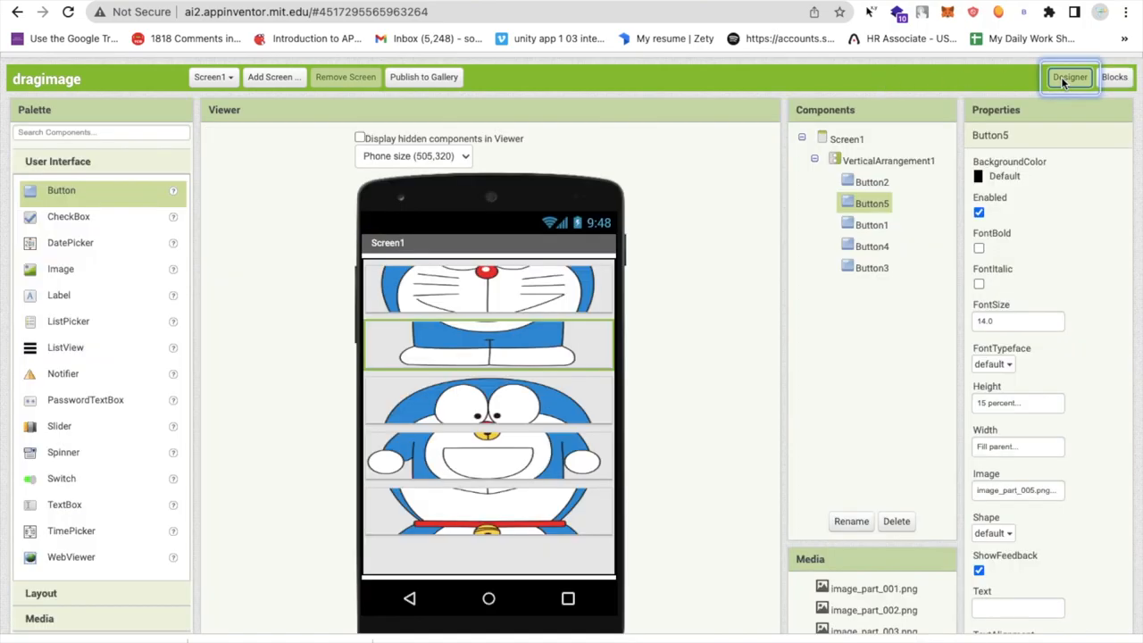
scroll("down", 3)
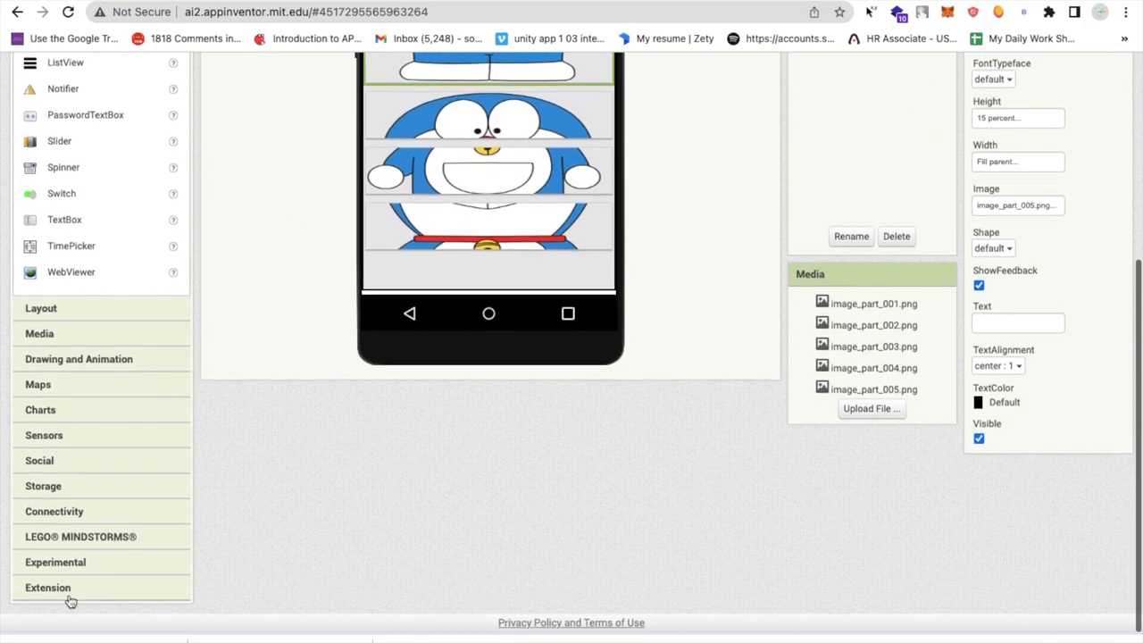
scroll("up", 3)
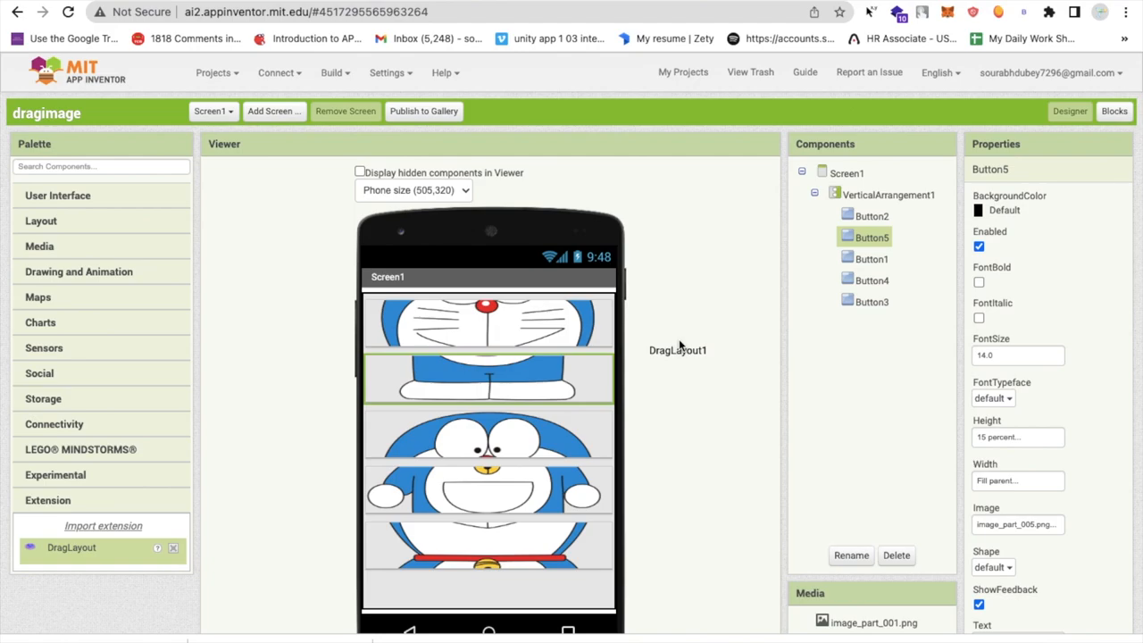
Step: Have Screen1.Initialize call DragLayout1.Create on VerticalArrangement1
left_click(868, 322)
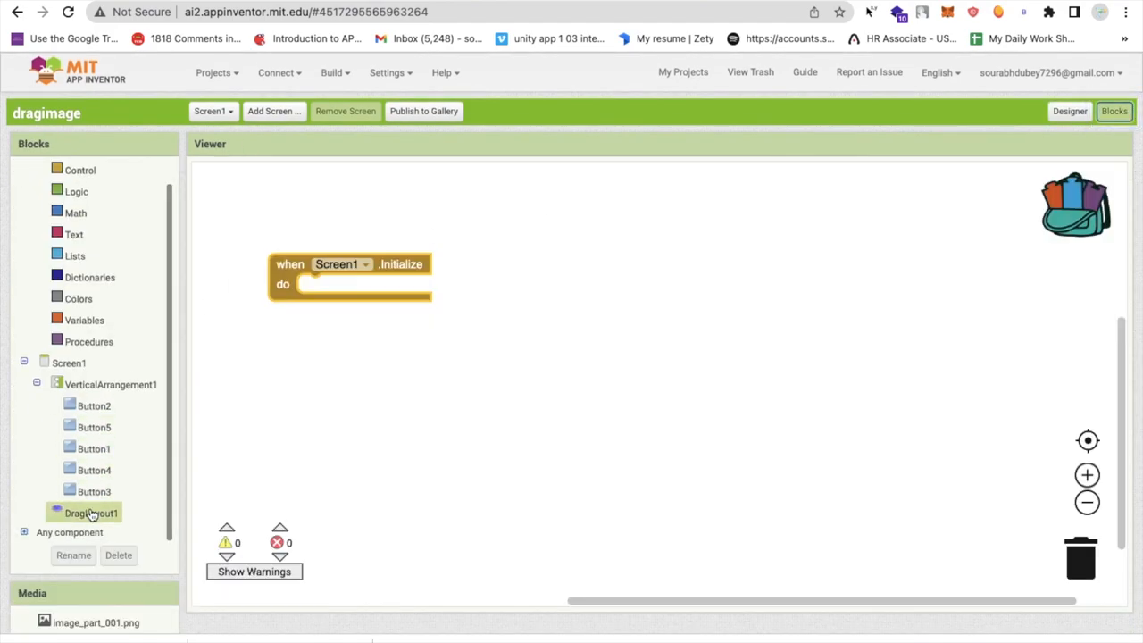
left_click(91, 513)
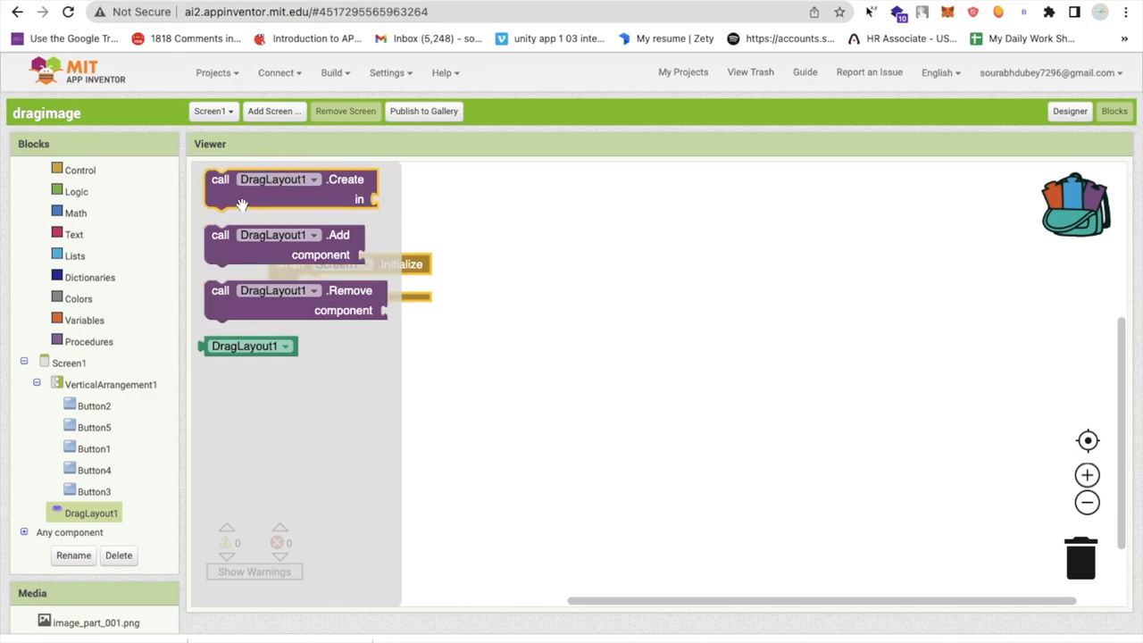
mouse_move(315, 200)
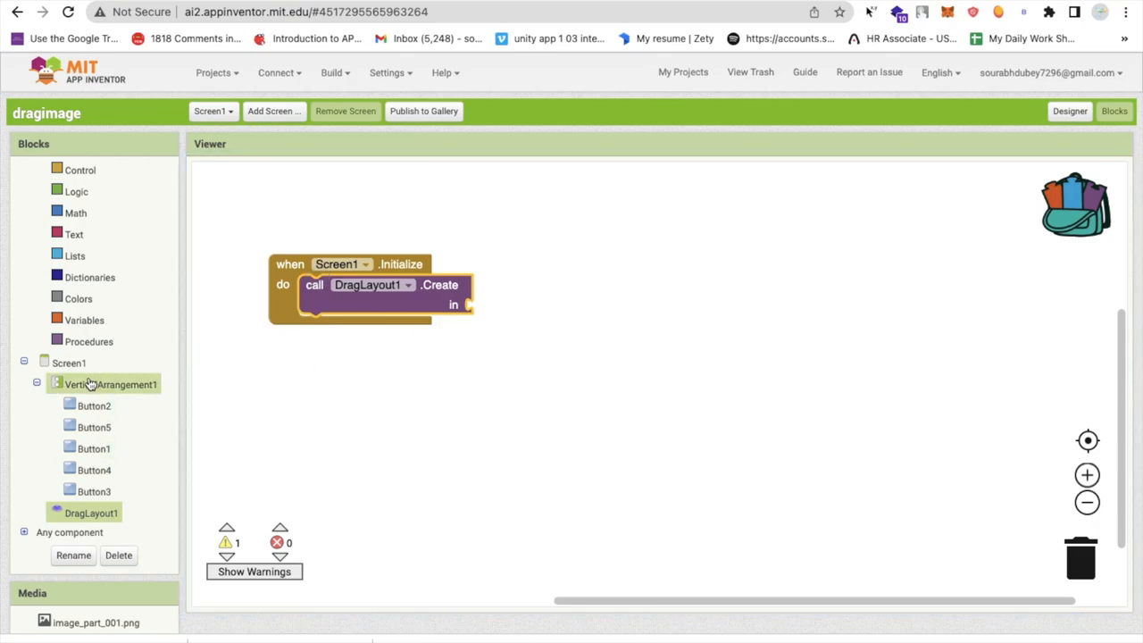
left_click(110, 384)
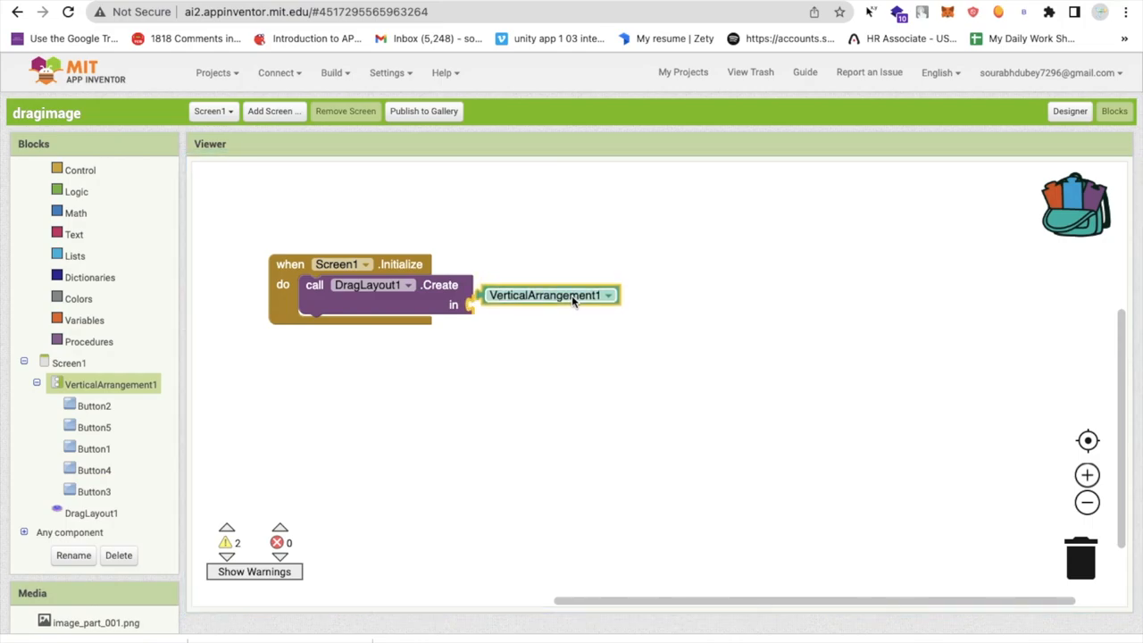
Step: Add DragLayout1.Add blocks for Button1 through Button5, then return to the designer
left_click(89, 513)
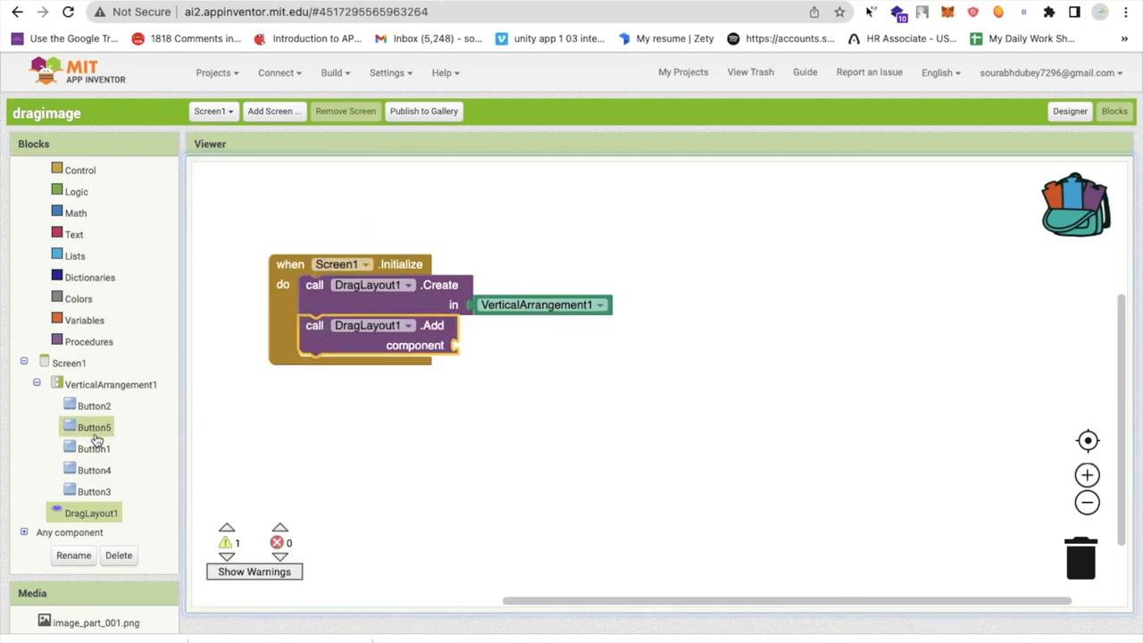
left_click(93, 448)
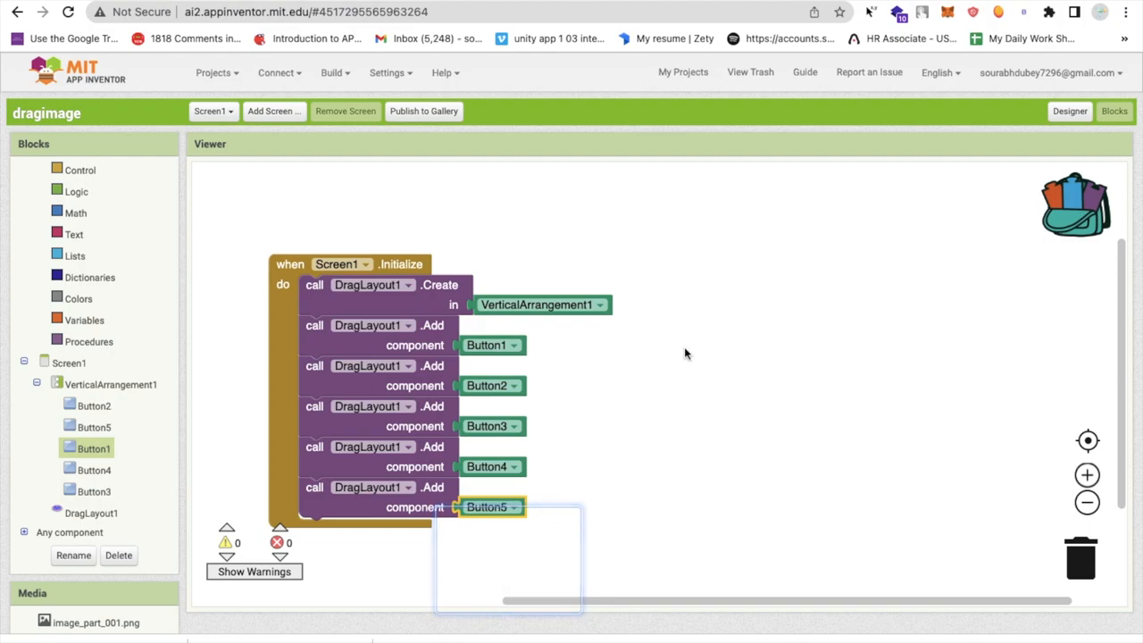
left_click(1068, 110)
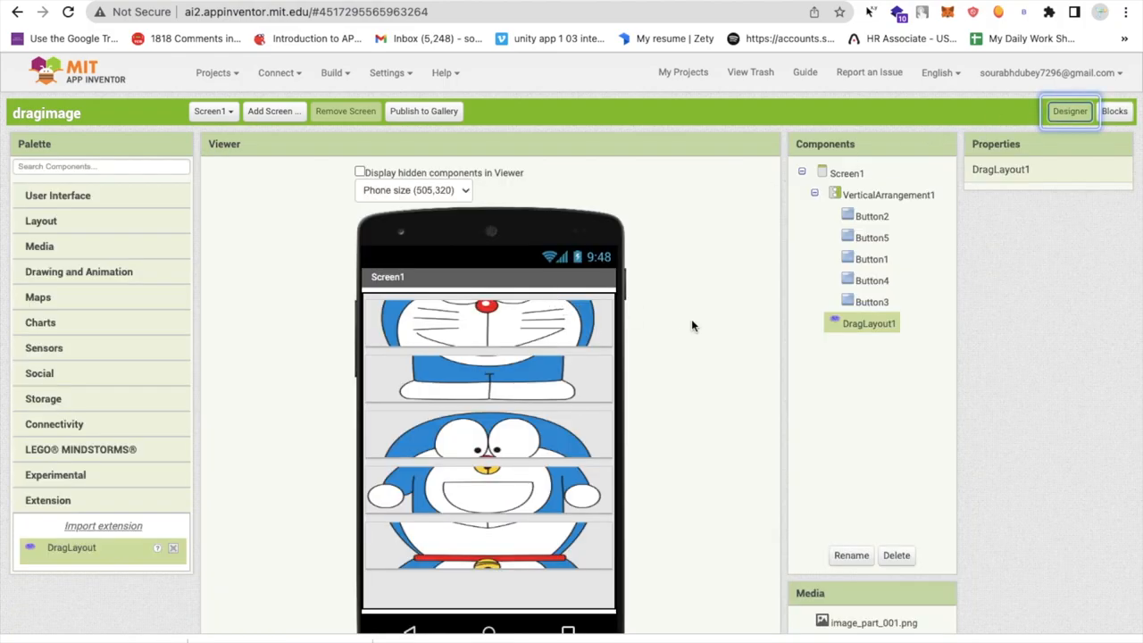
mouse_move(552, 341)
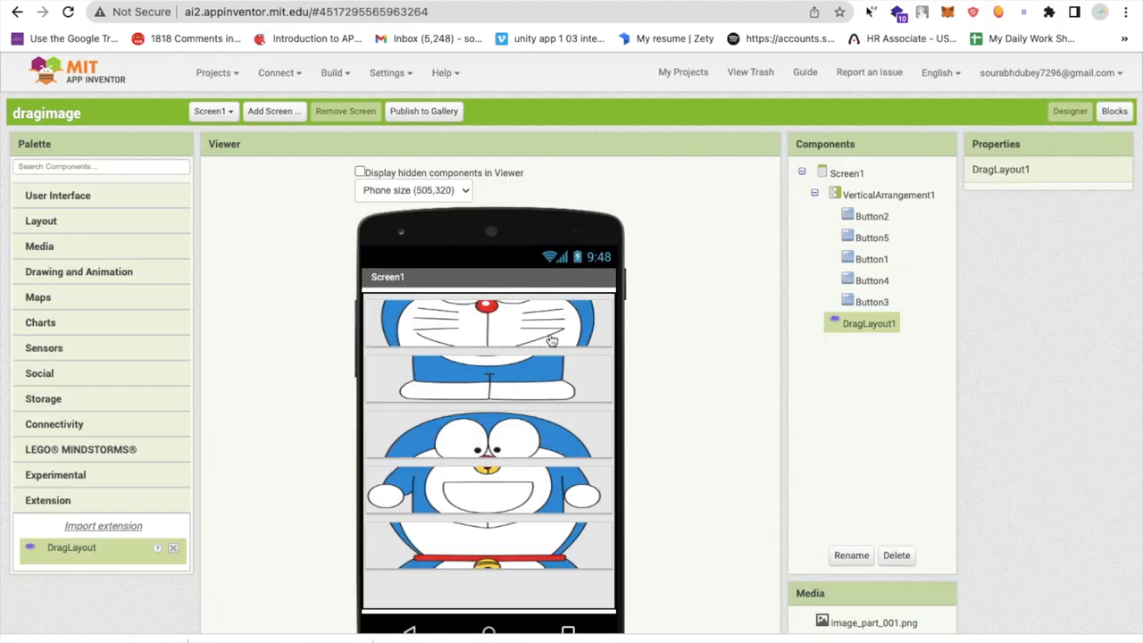
scroll("down", 3)
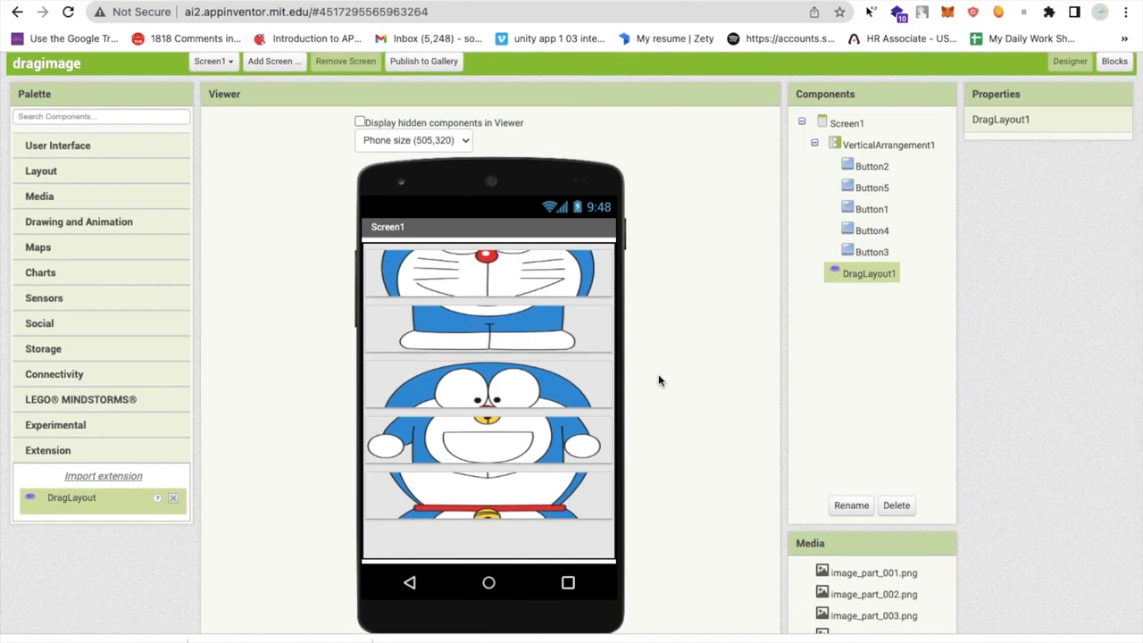
mouse_move(722, 231)
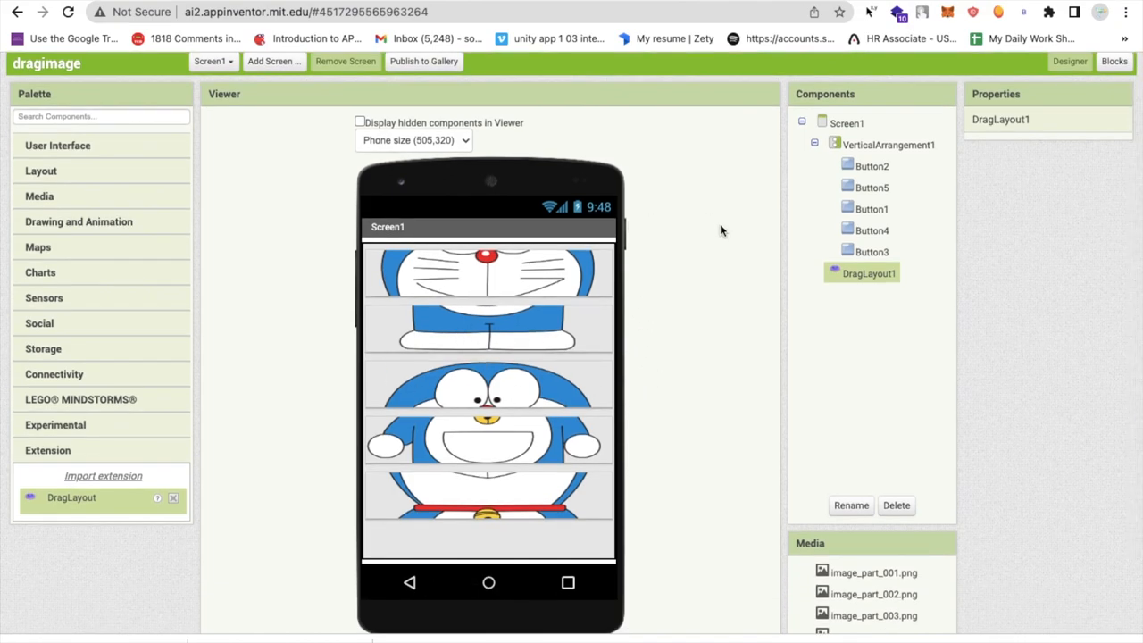
mouse_move(729, 304)
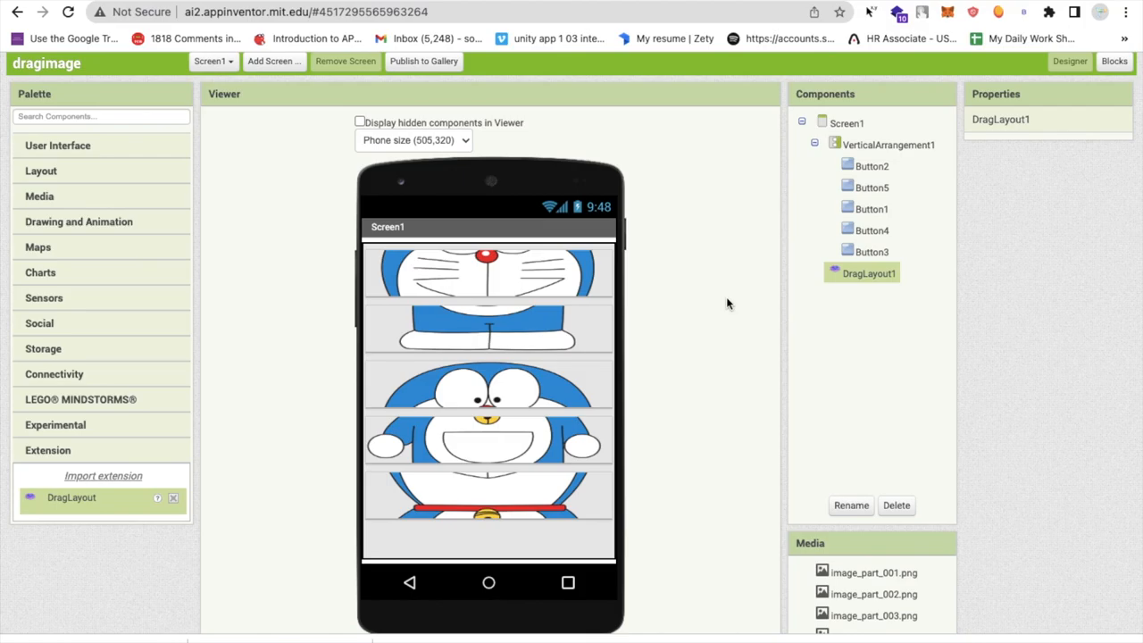
scroll("down", 3)
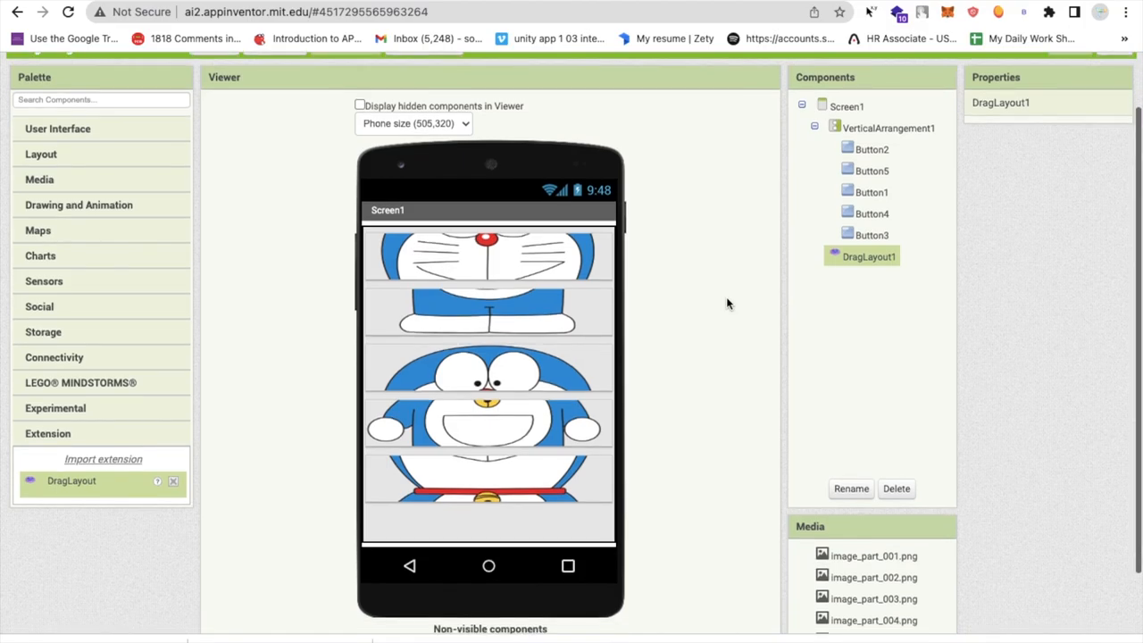